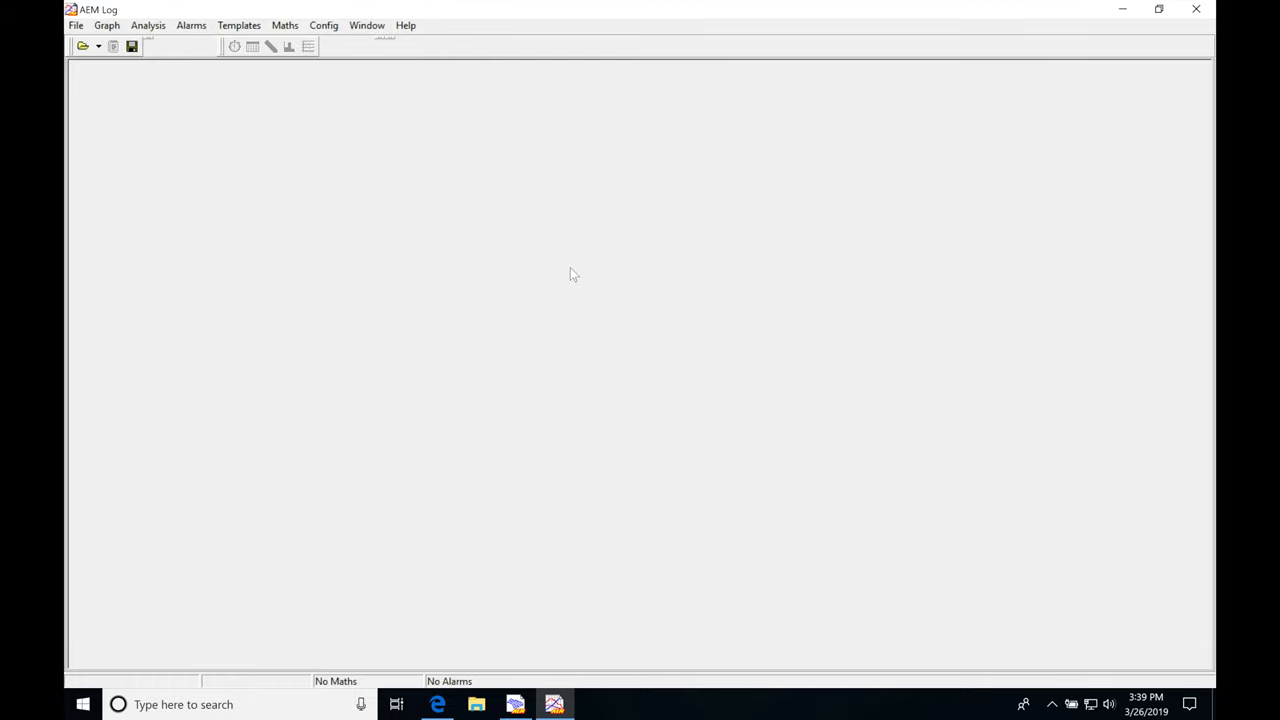
mouse_move(84, 46)
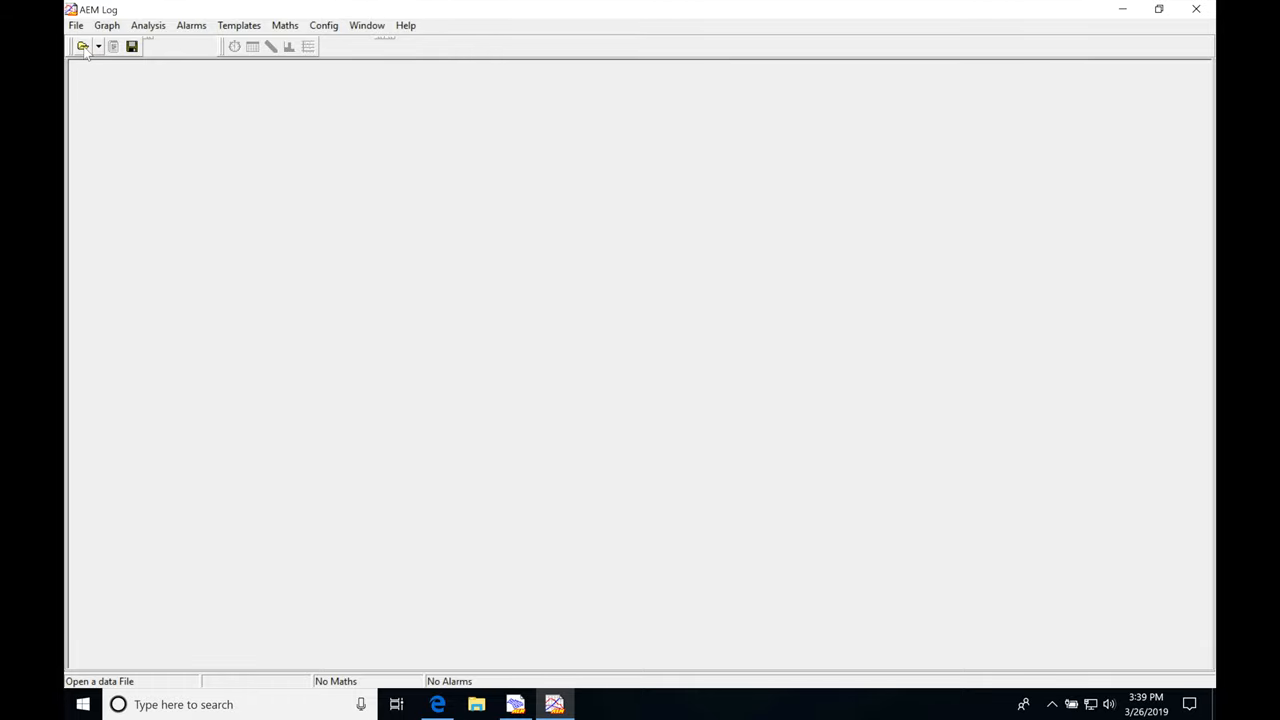
Step: Browse the Open data File list and load the 'pull 14' log into AEM Log
click(84, 46)
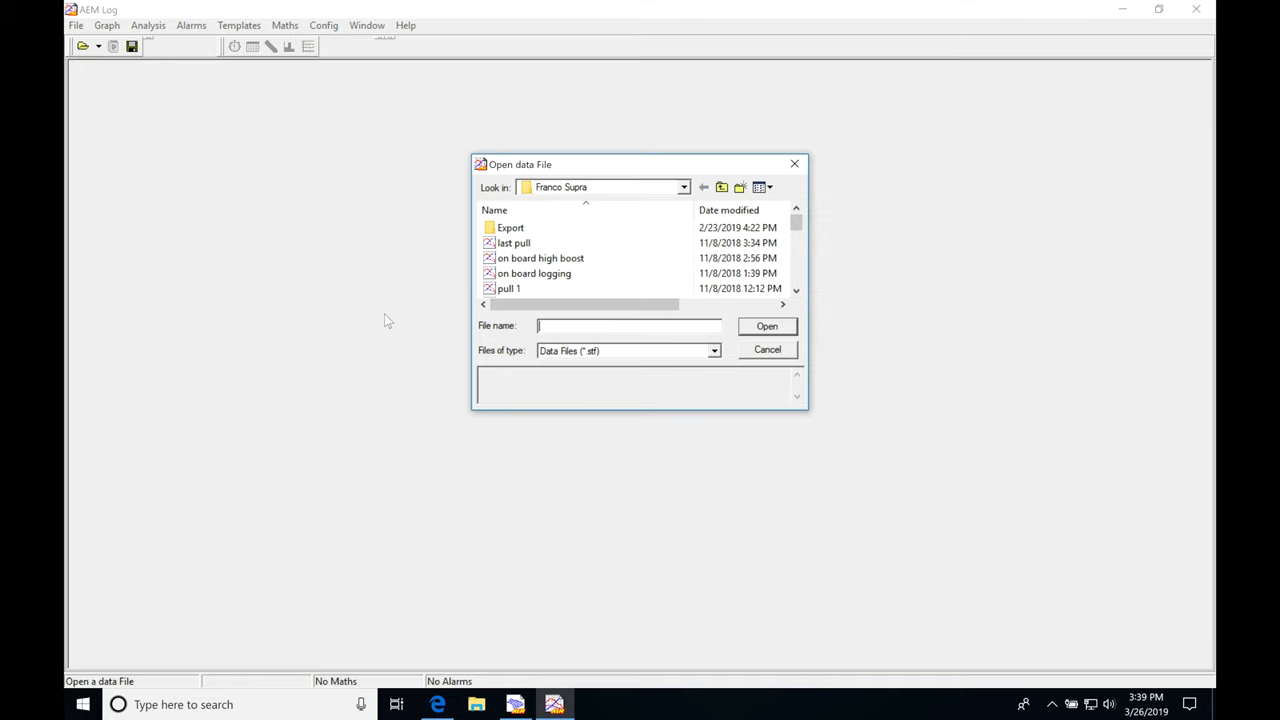
mouse_move(572, 170)
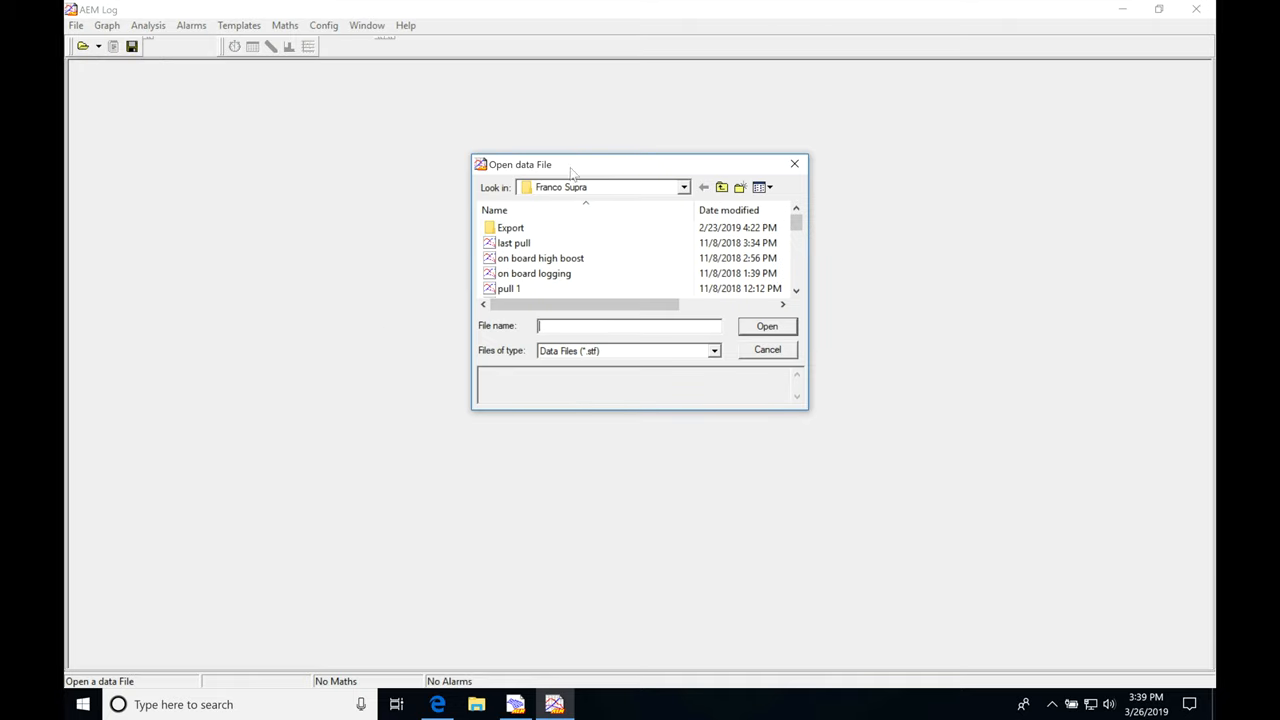
mouse_move(670, 248)
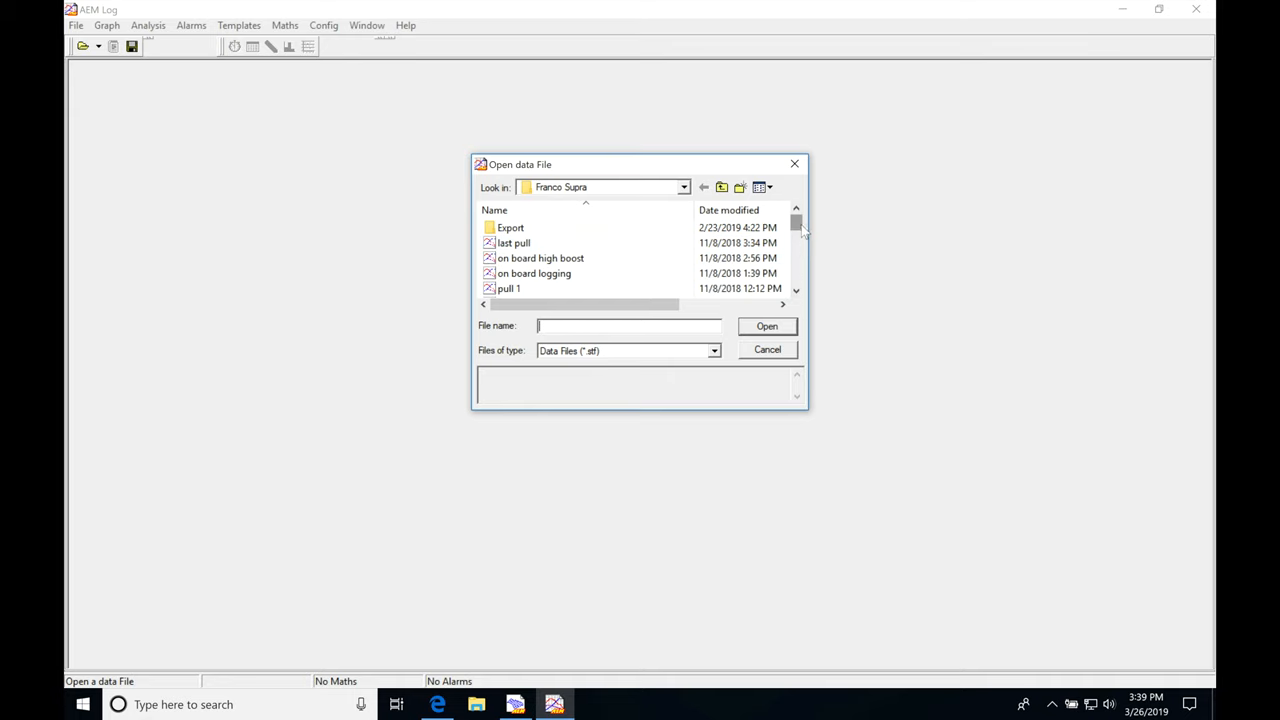
scroll(down, 3)
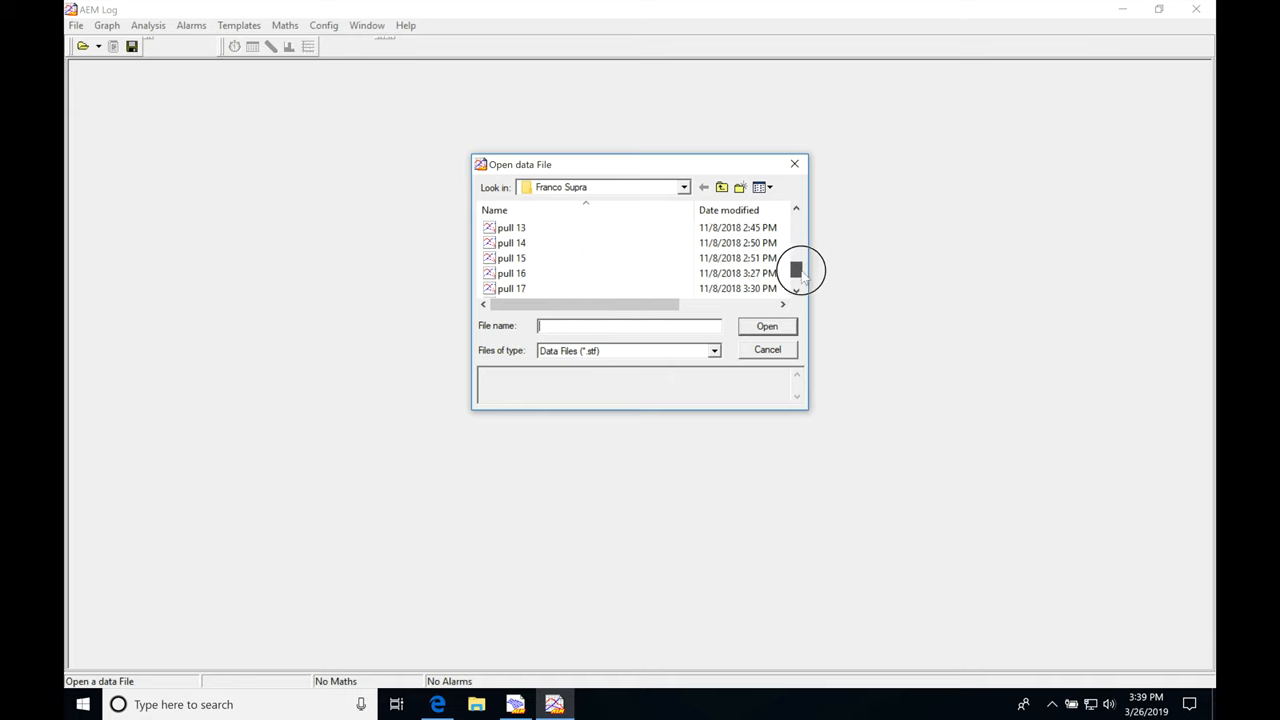
scroll(up, 3)
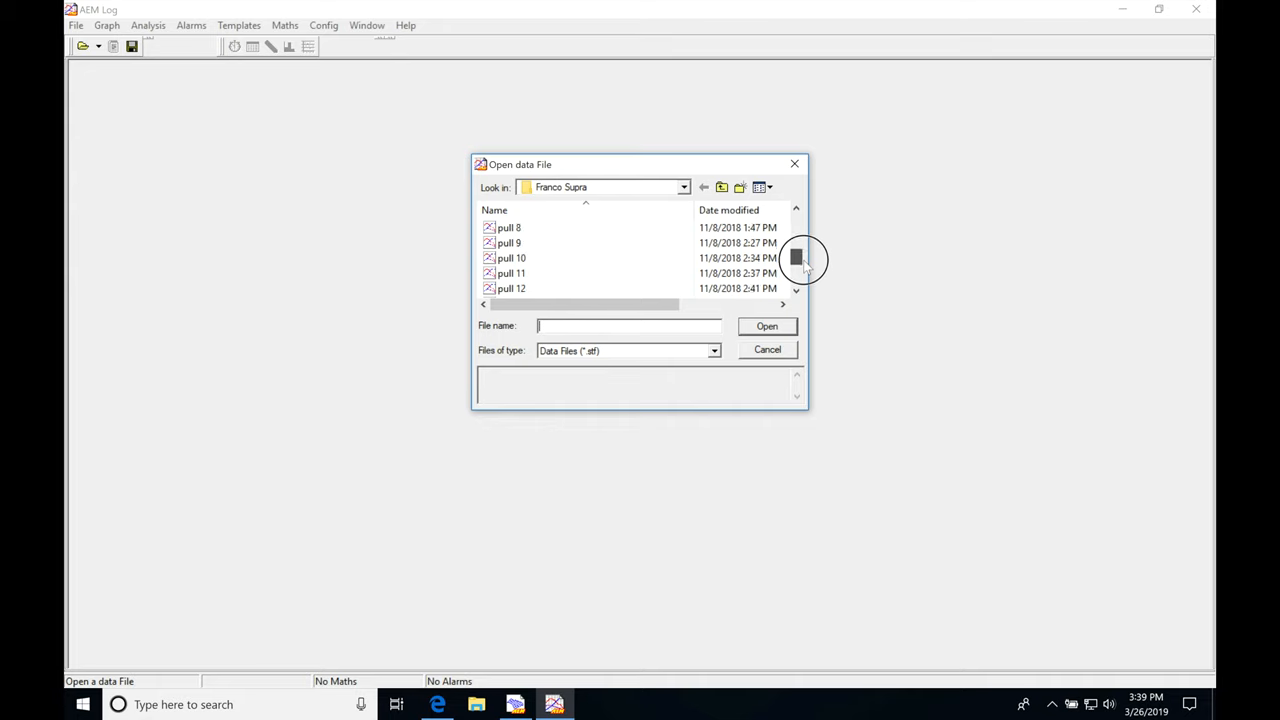
scroll(down, 3)
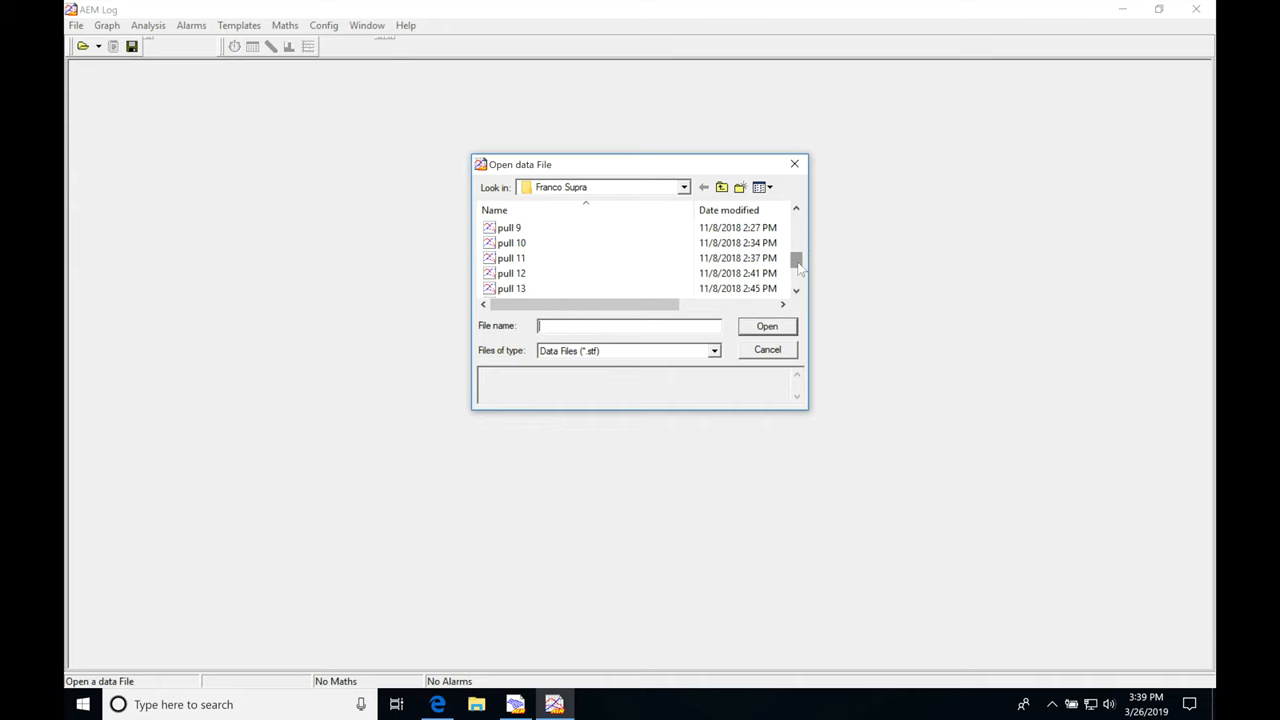
scroll(down, 3)
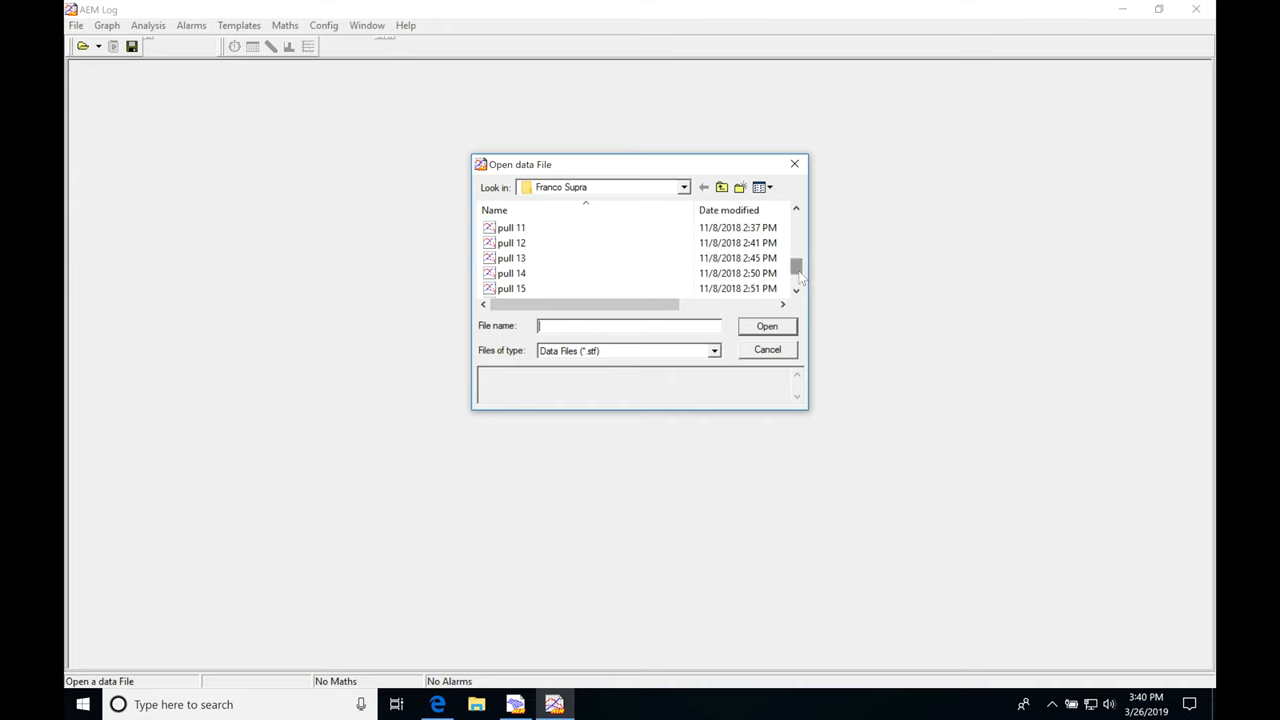
click(512, 272)
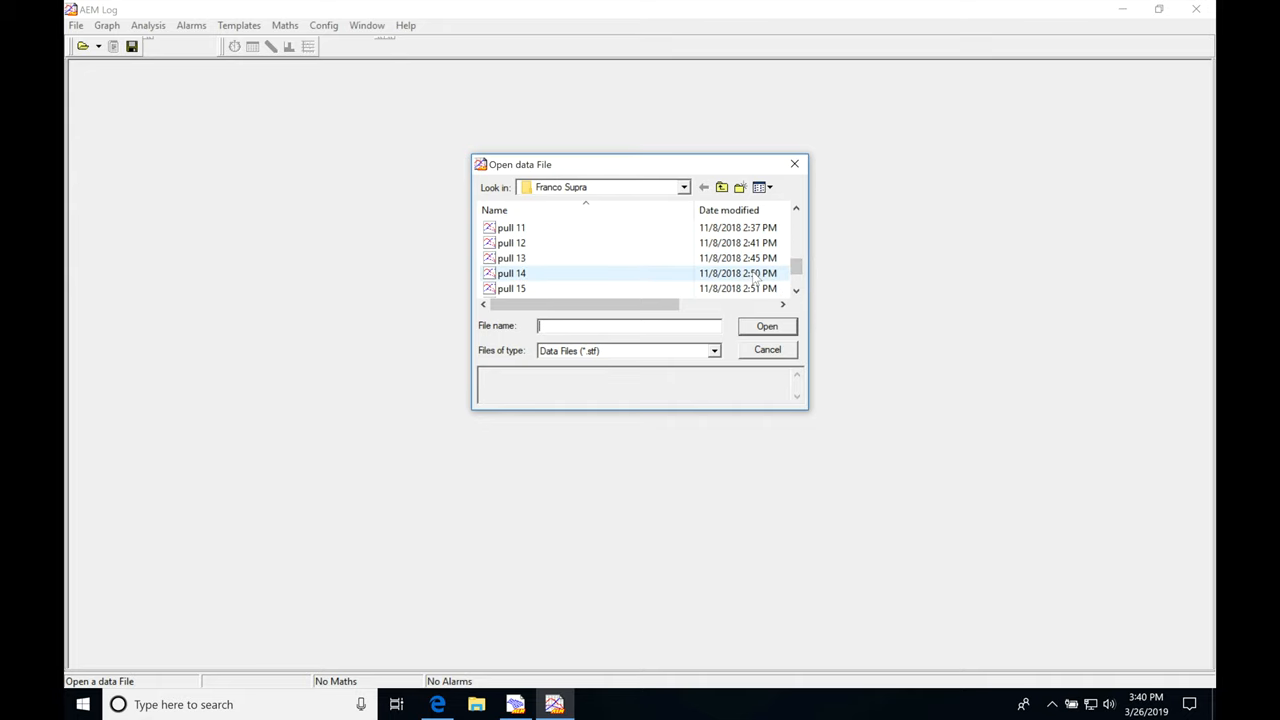
double_click(512, 272)
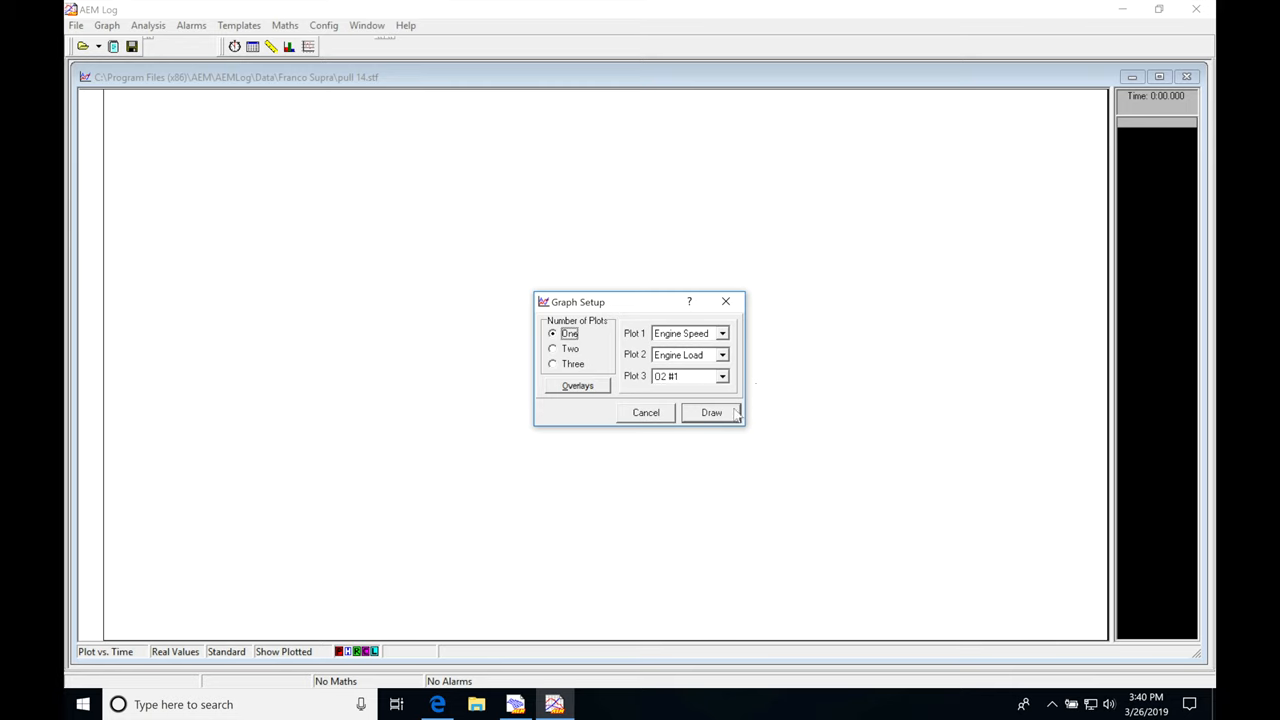
Step: Draw the Engine Speed plot and set the time cursor near the peak at about 0:05.5
click(712, 412)
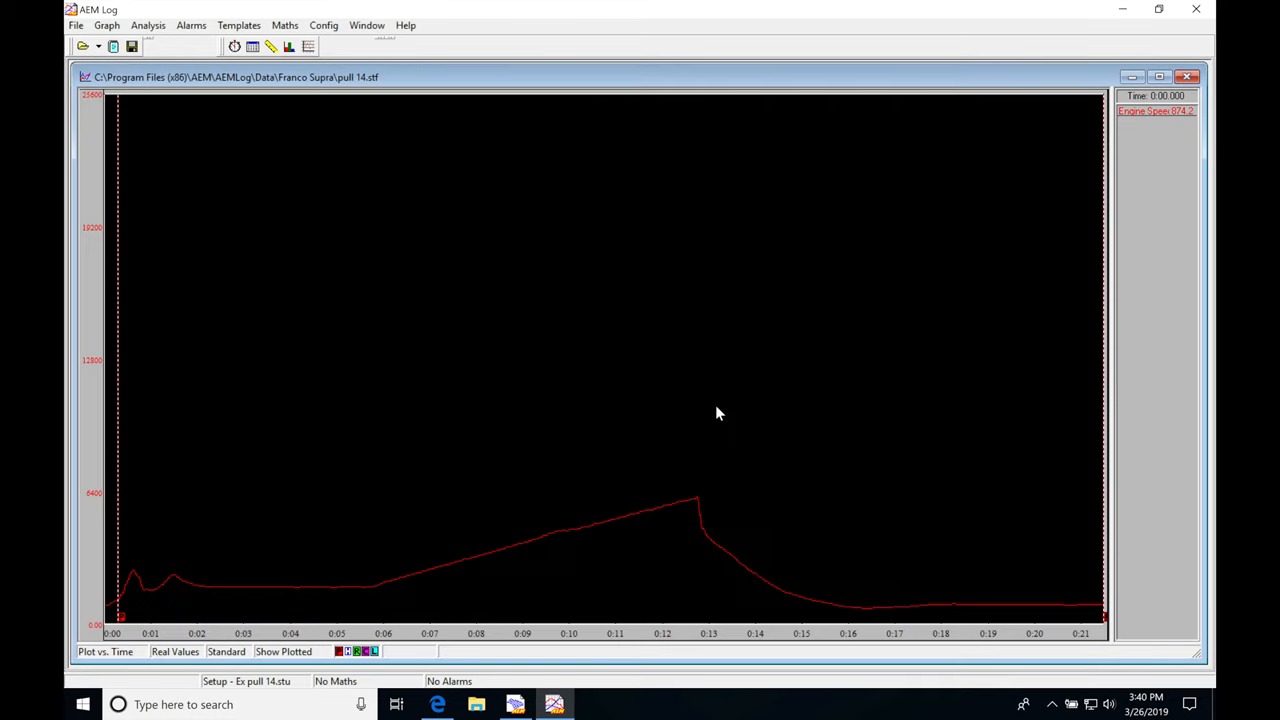
click(684, 410)
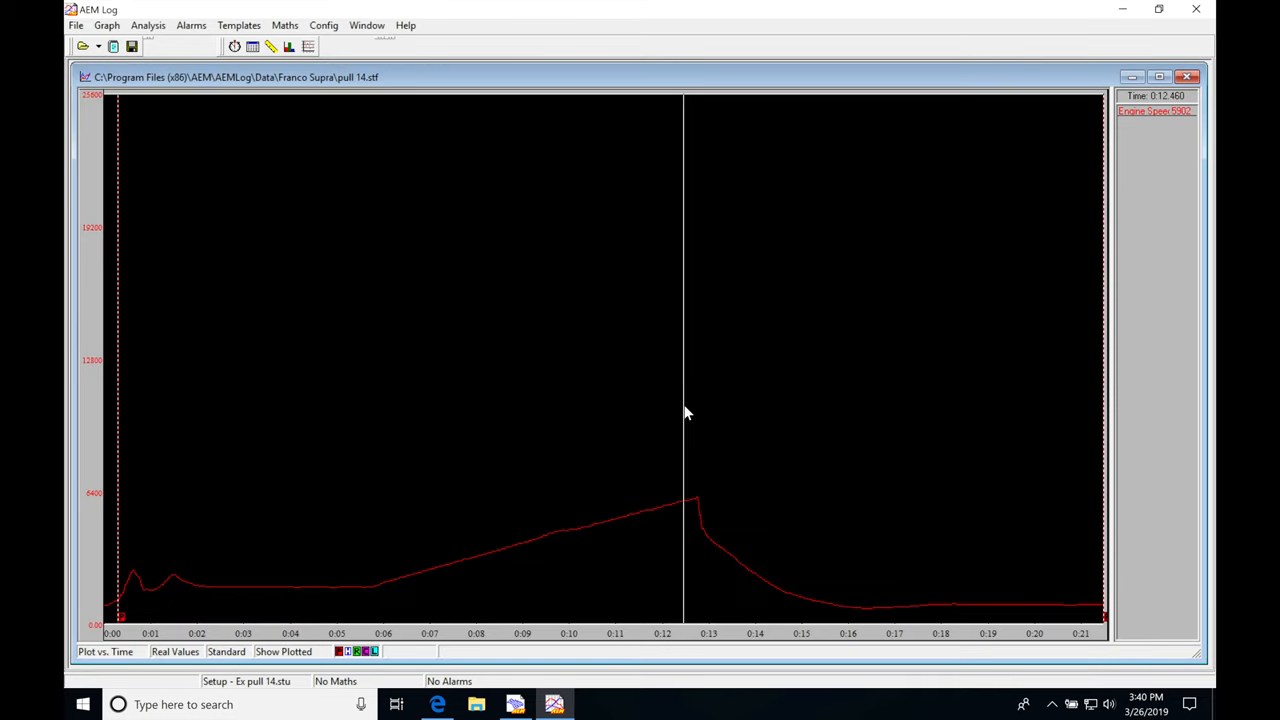
mouse_move(492, 350)
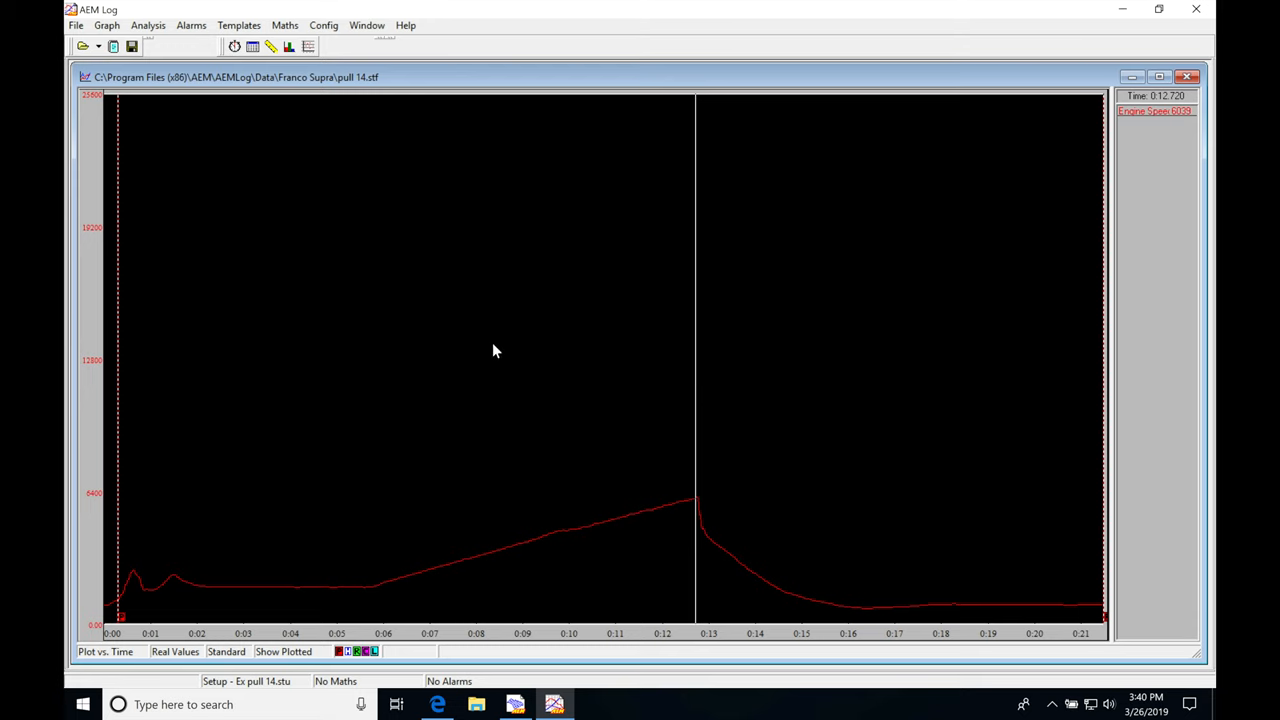
mouse_move(652, 498)
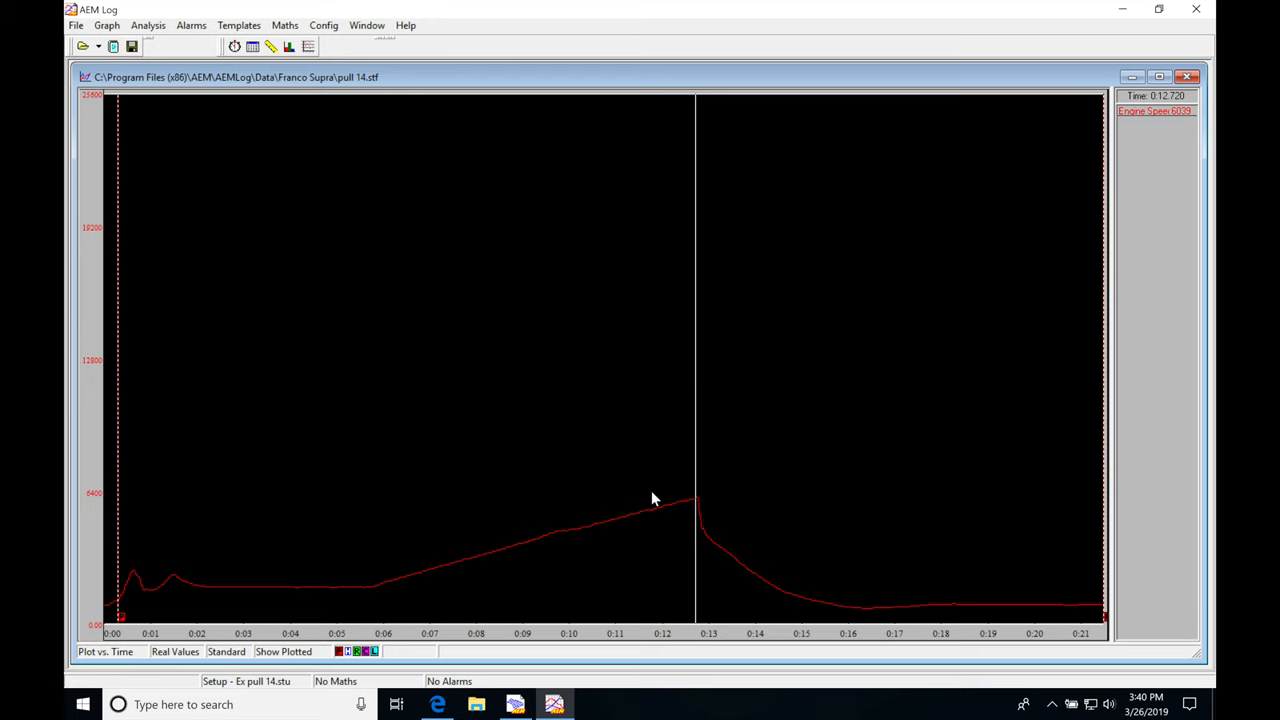
mouse_move(536, 284)
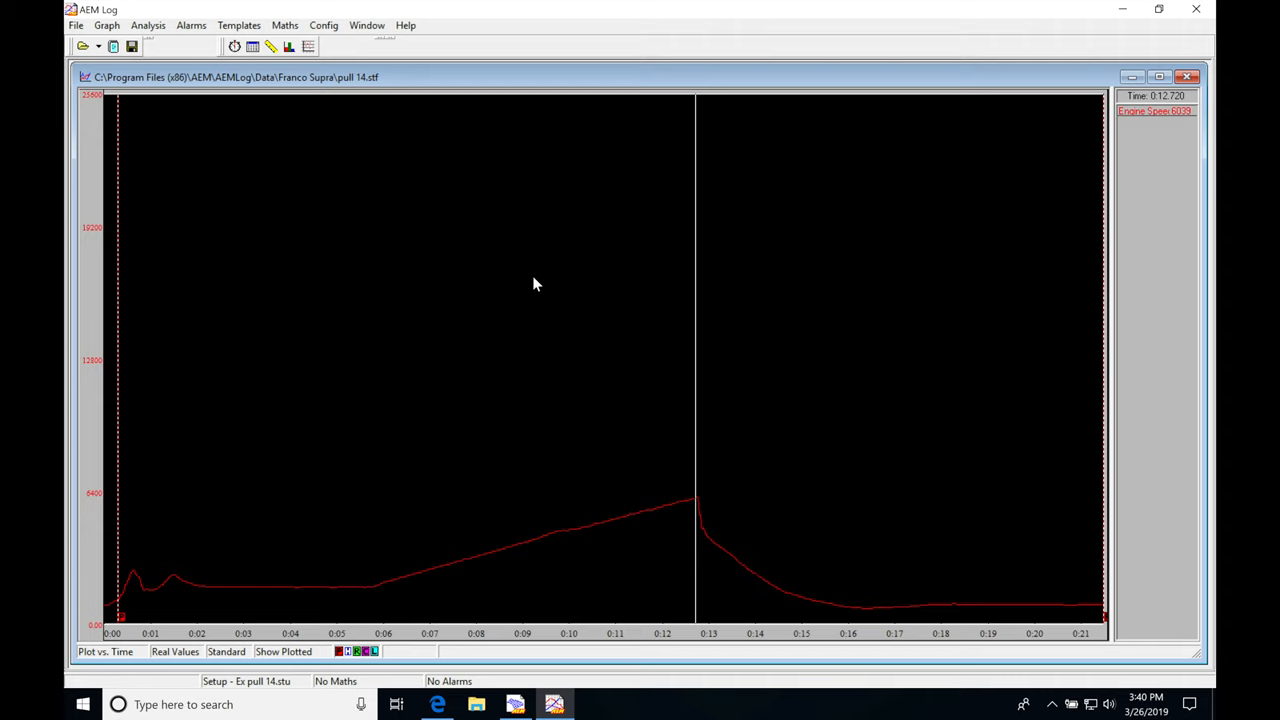
mouse_move(488, 228)
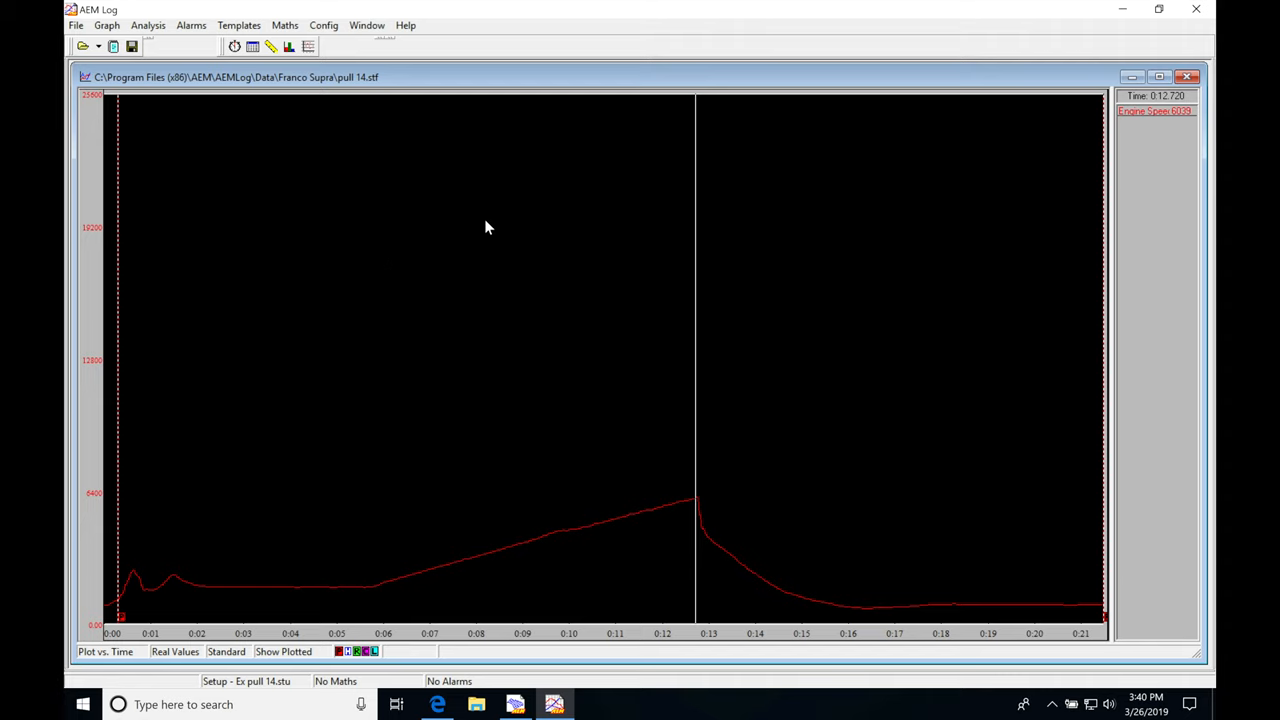
mouse_move(424, 302)
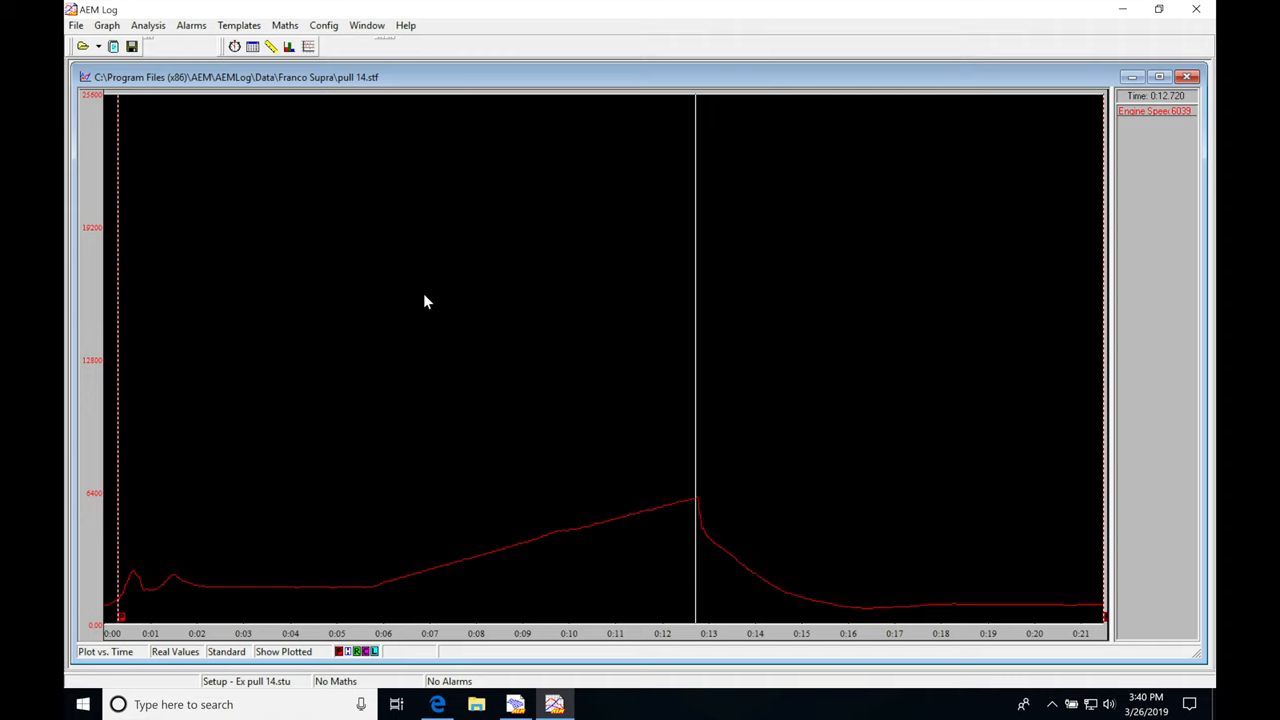
mouse_move(540, 404)
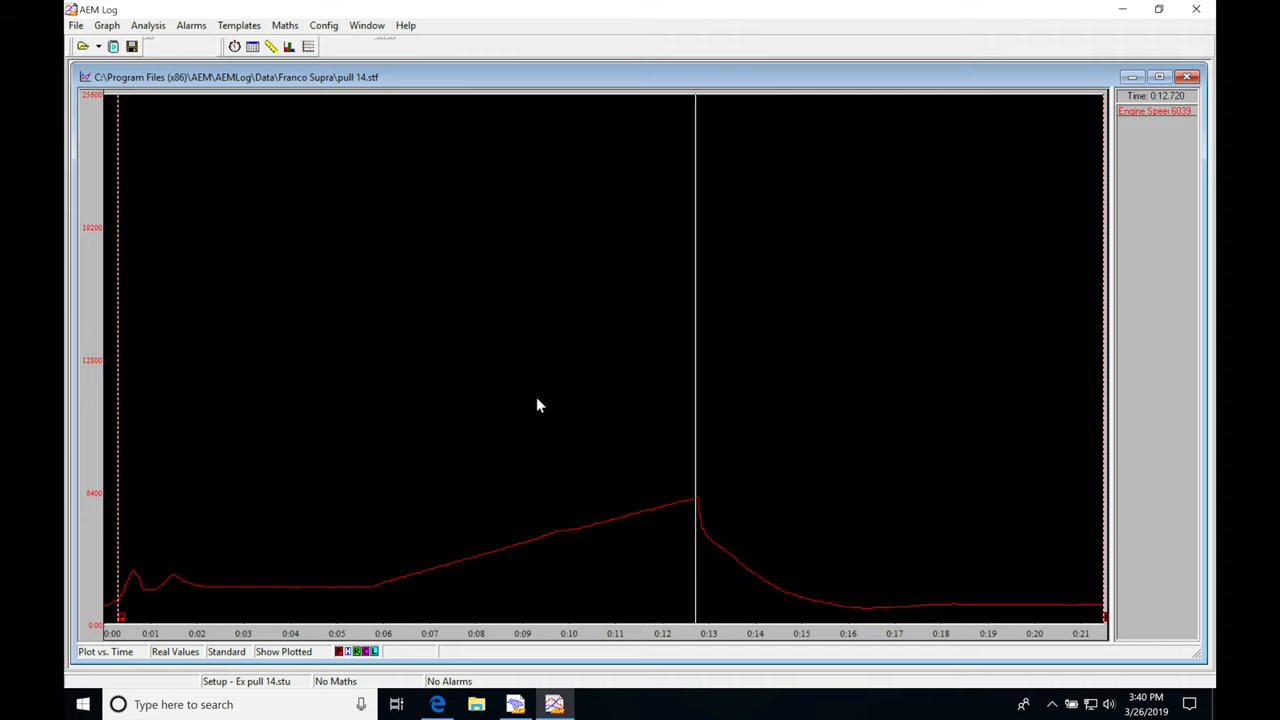
mouse_move(540, 350)
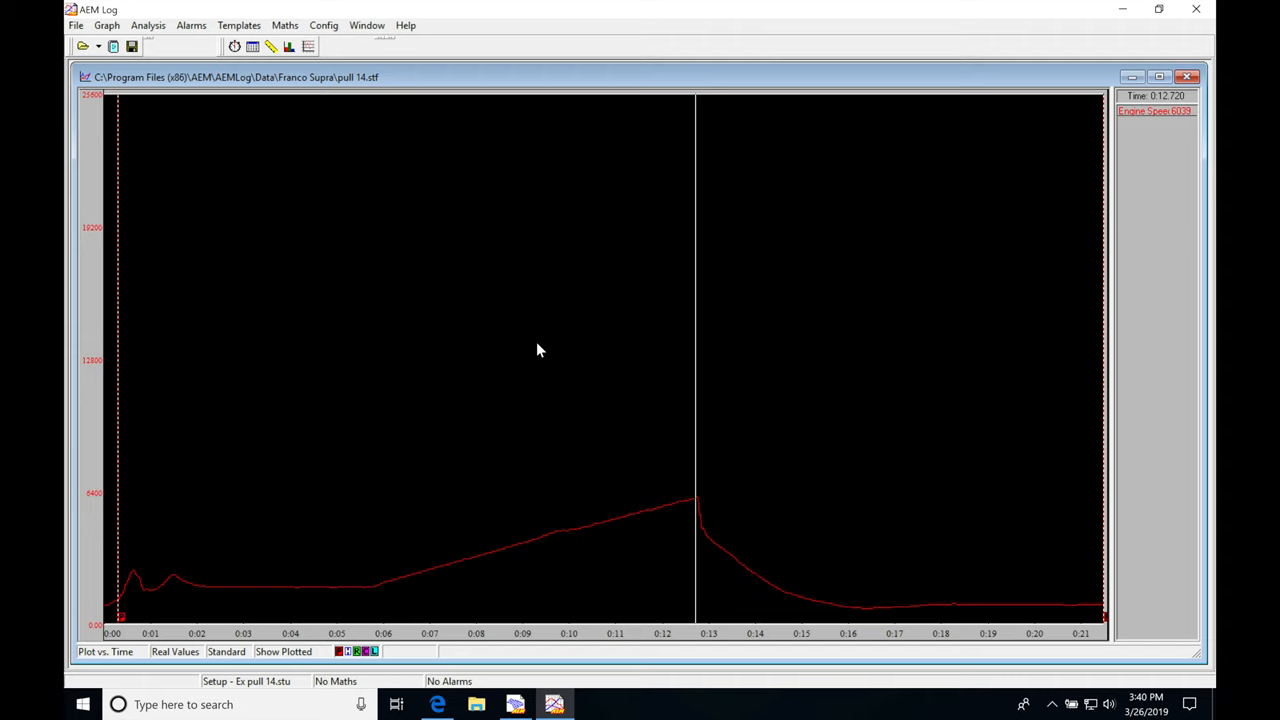
mouse_move(530, 300)
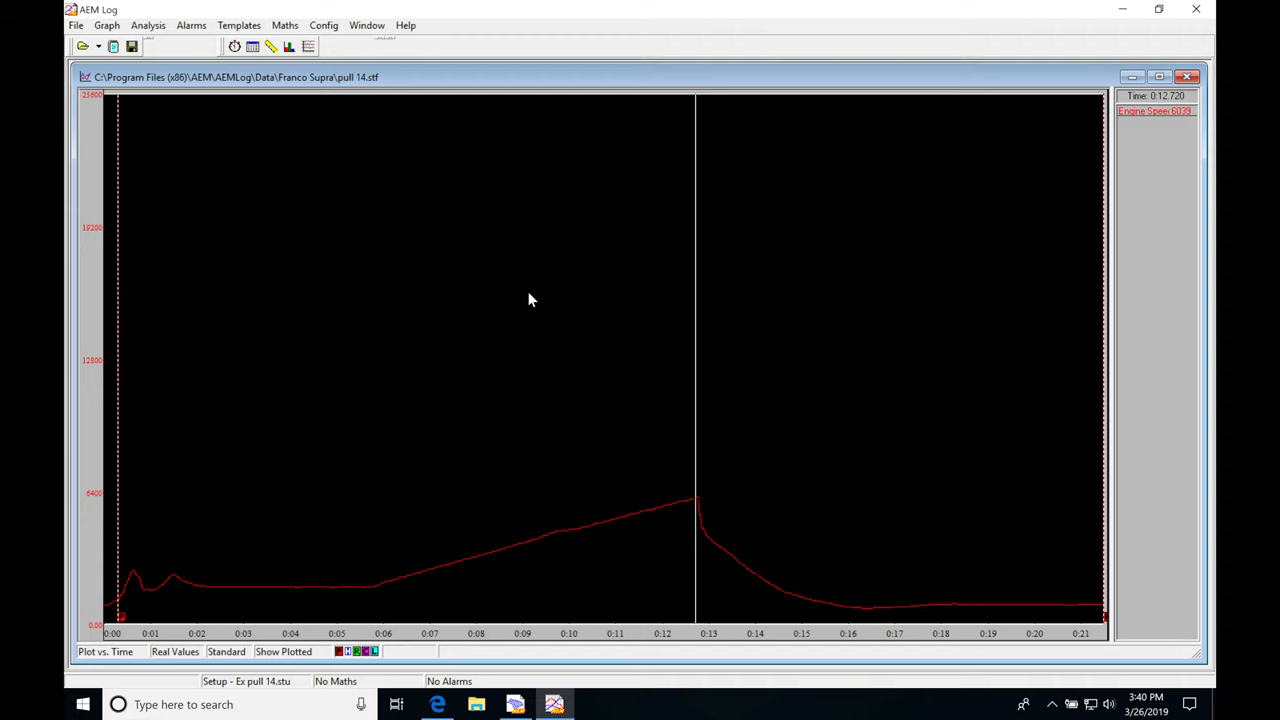
mouse_move(388, 380)
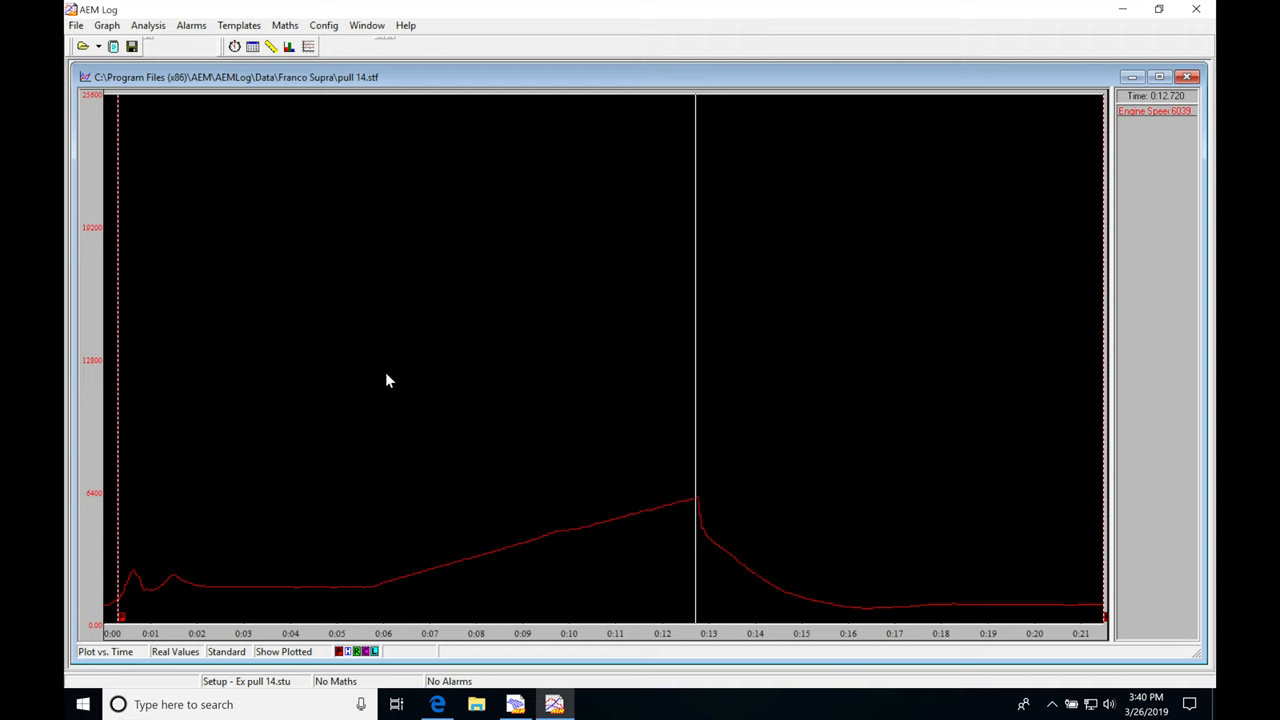
mouse_move(450, 386)
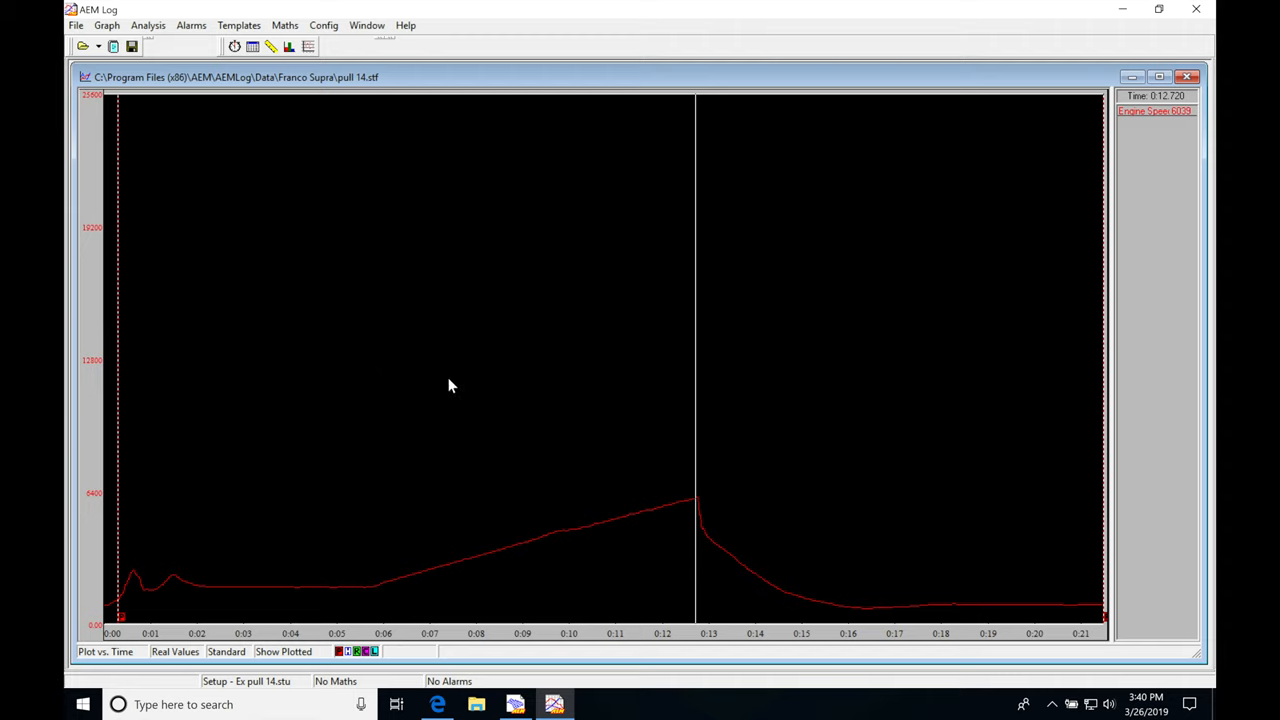
mouse_move(504, 364)
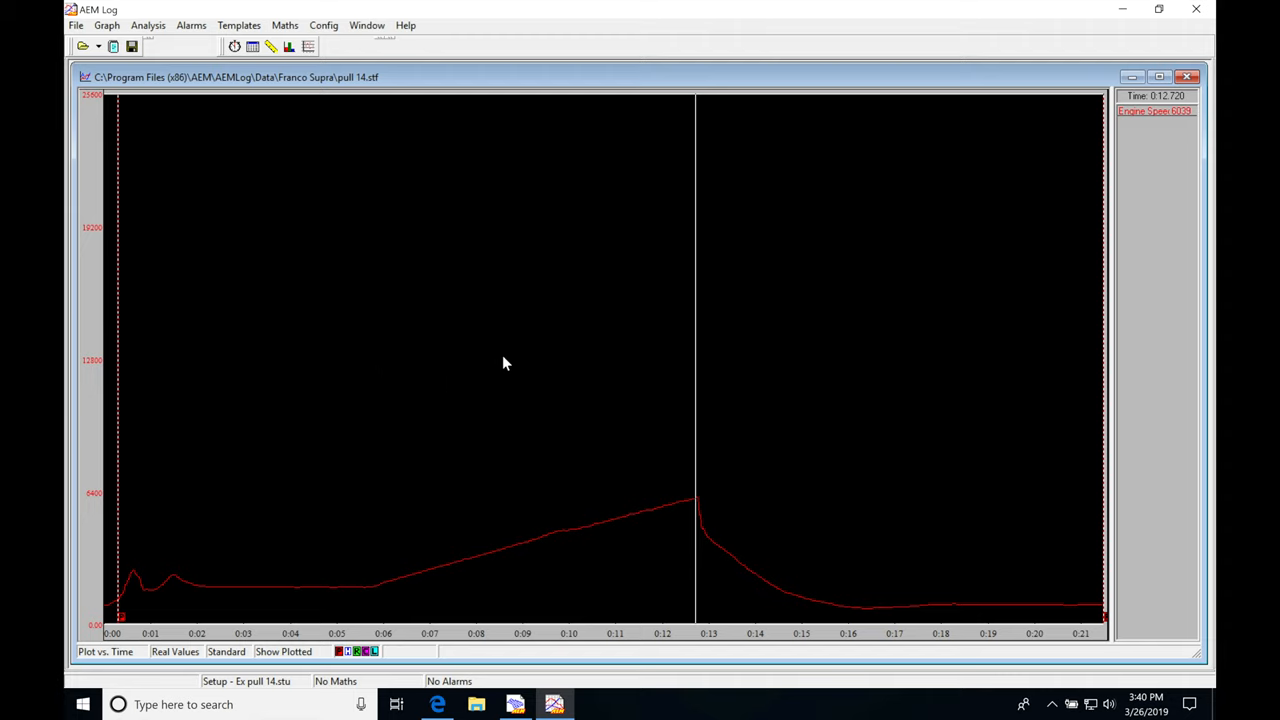
mouse_move(504, 316)
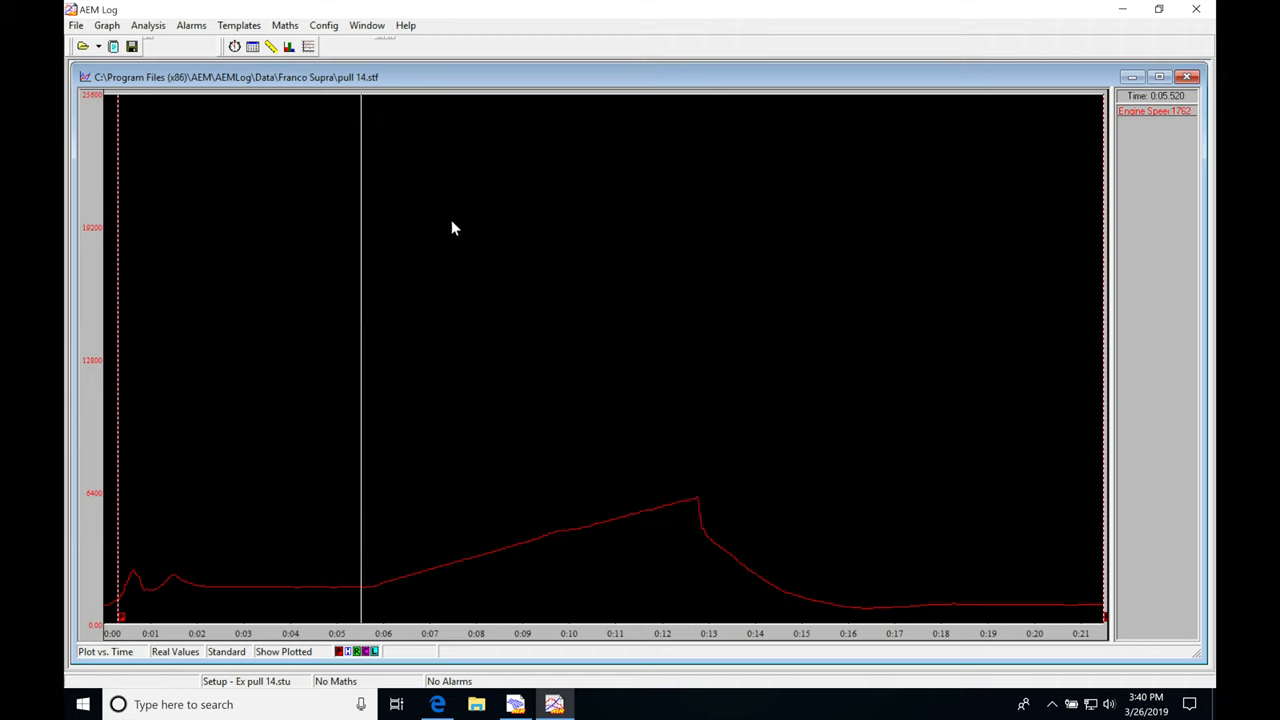
Step: From the graph's context menu, start adding another log file in the Overlay Editor
right_click(452, 228)
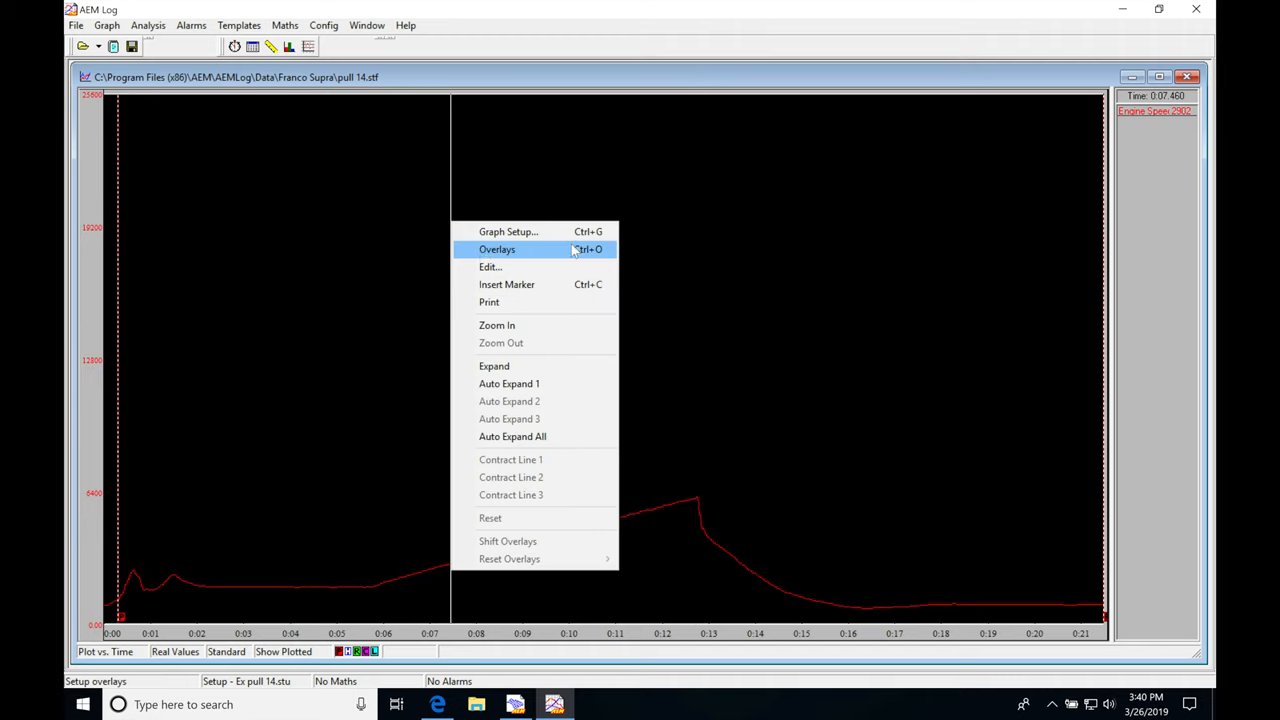
click(496, 248)
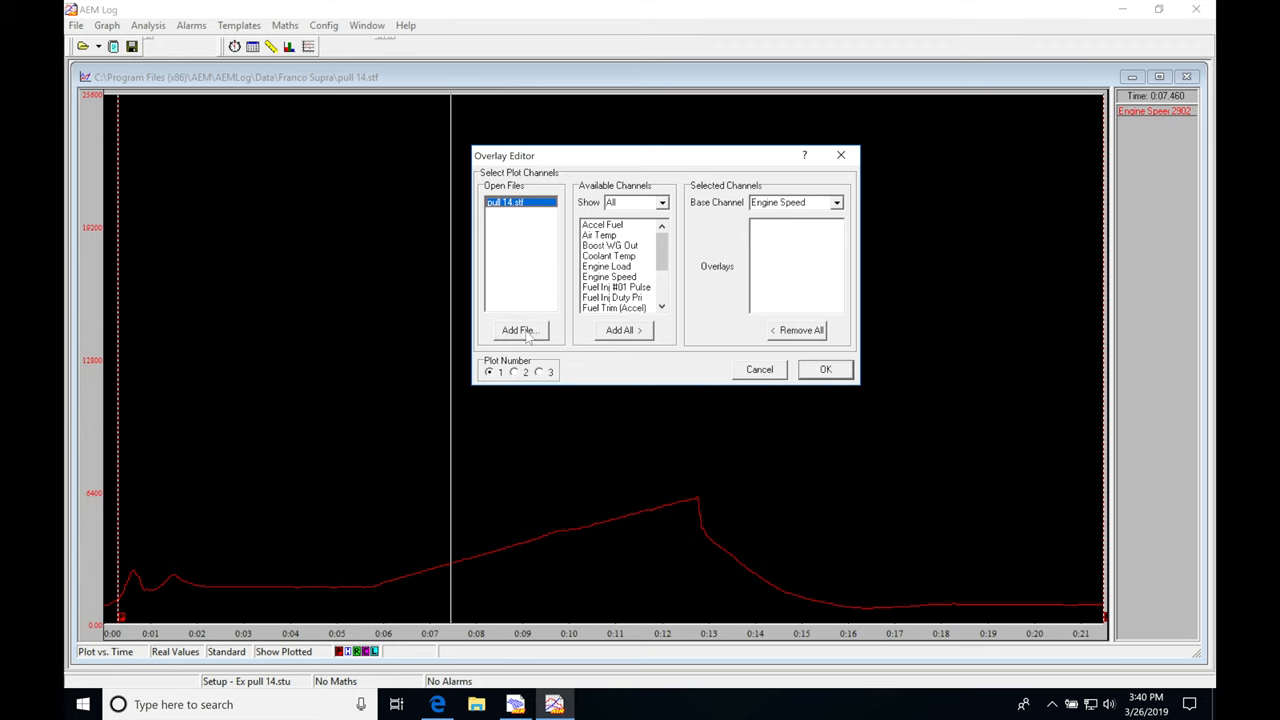
click(520, 330)
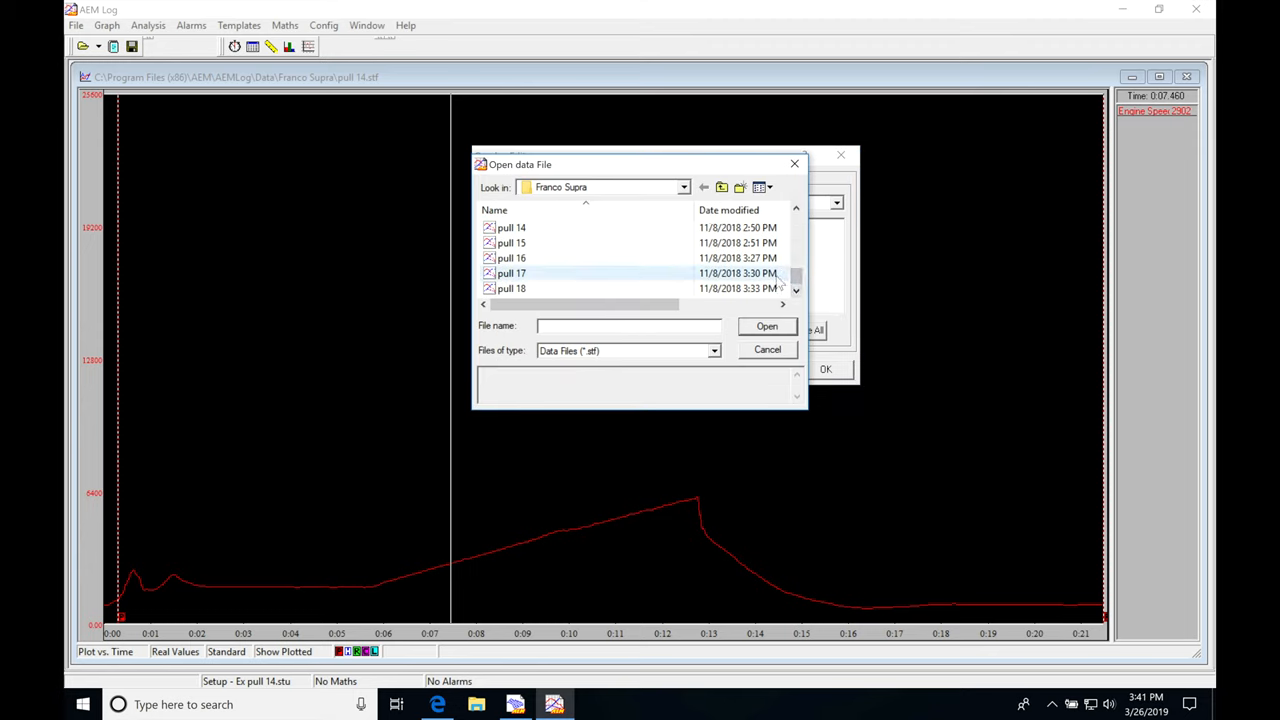
Step: Choose 'pull 16' in the Open data File dialog and load it as the overlay file
click(510, 258)
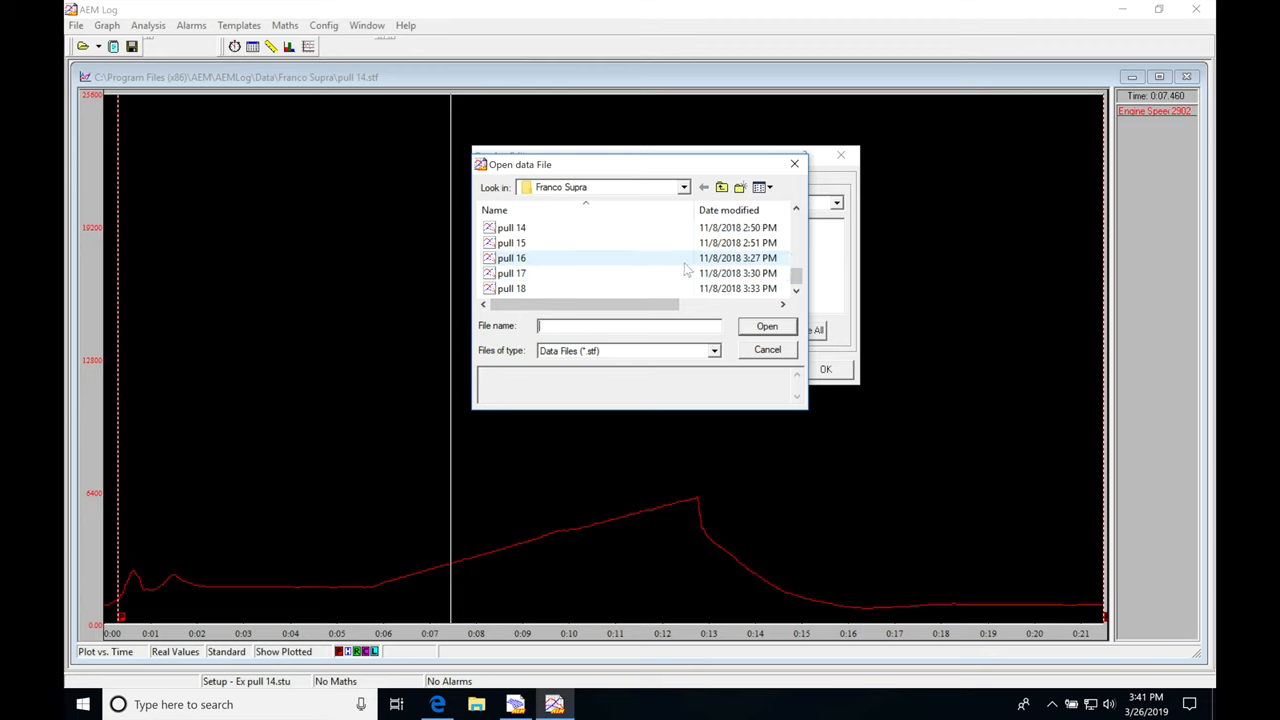
click(510, 228)
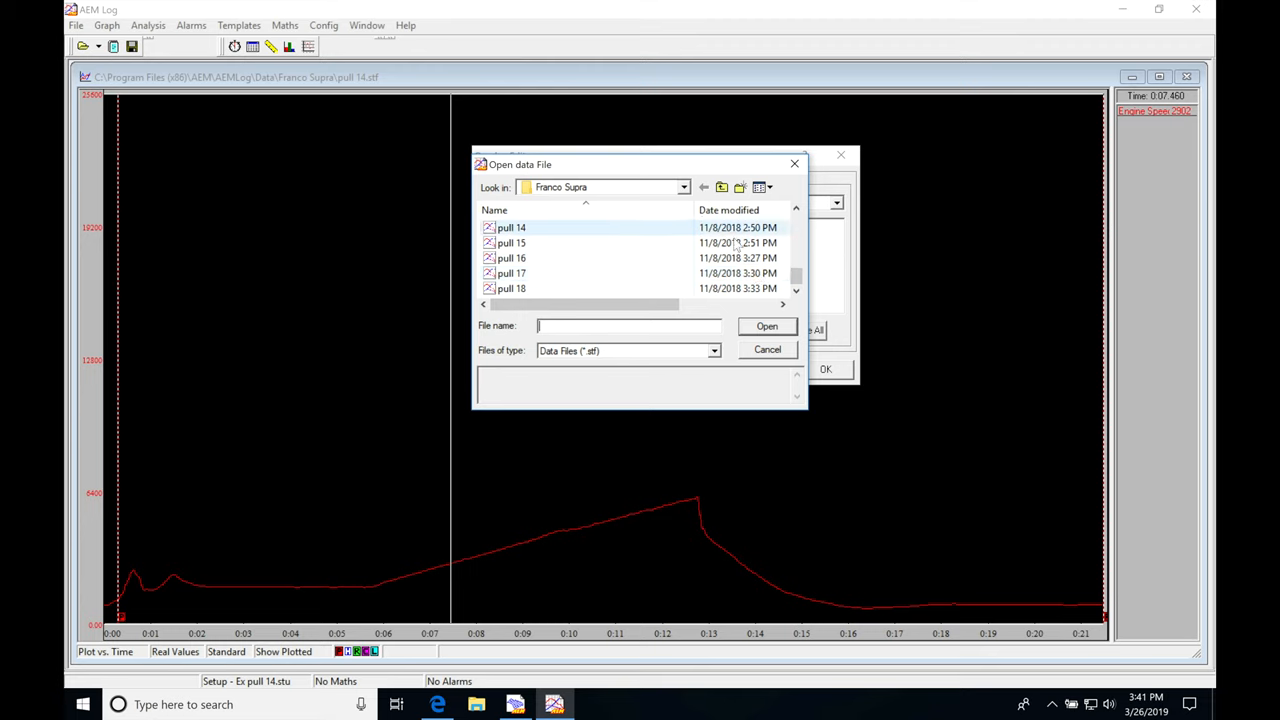
click(512, 258)
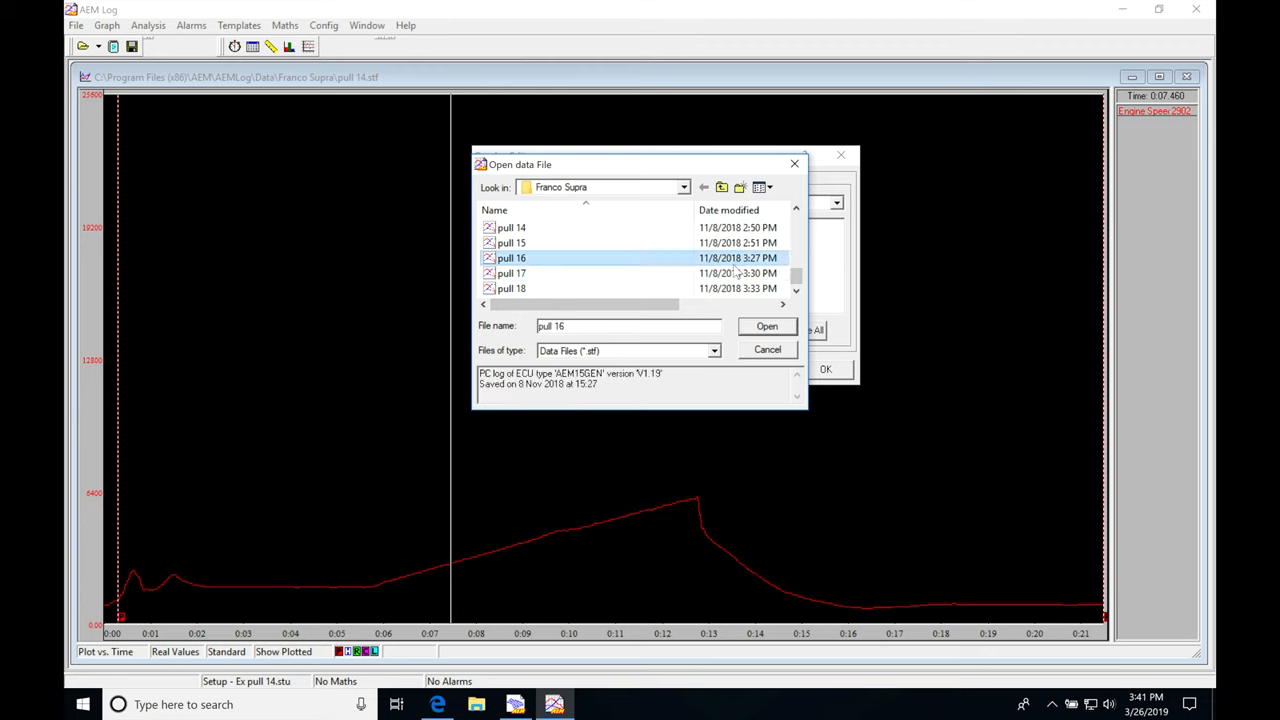
click(768, 326)
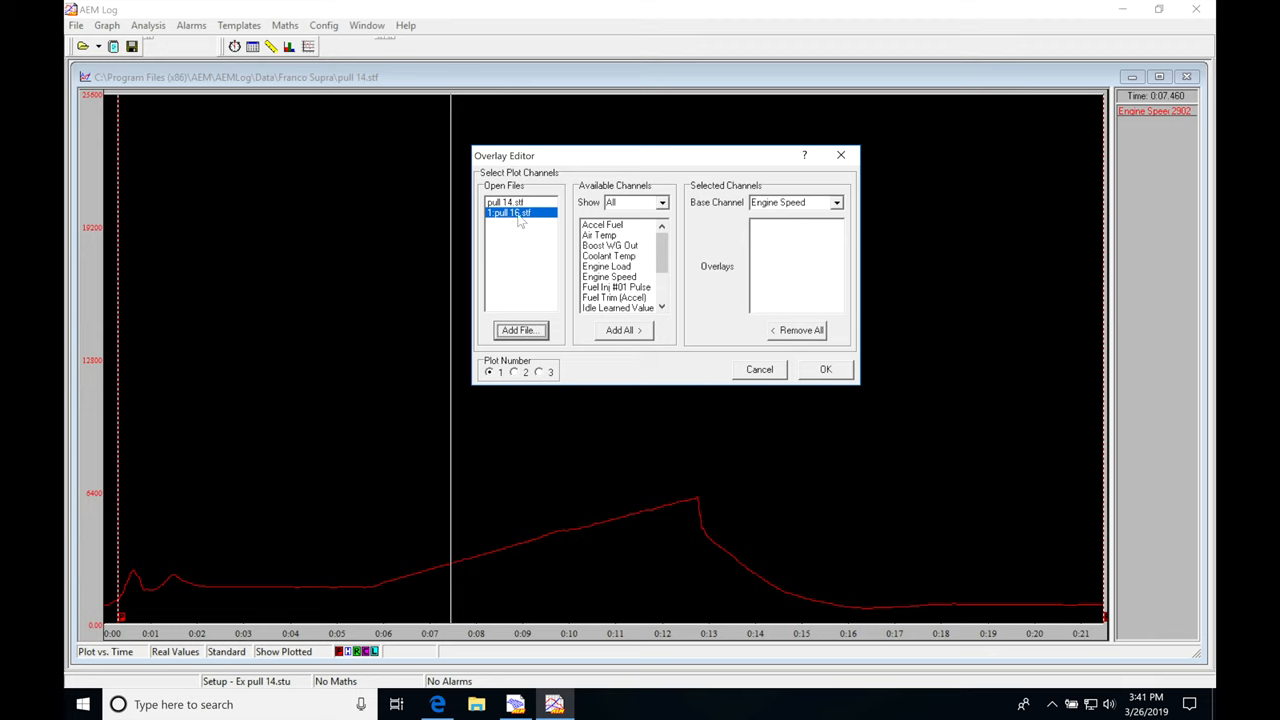
mouse_move(516, 216)
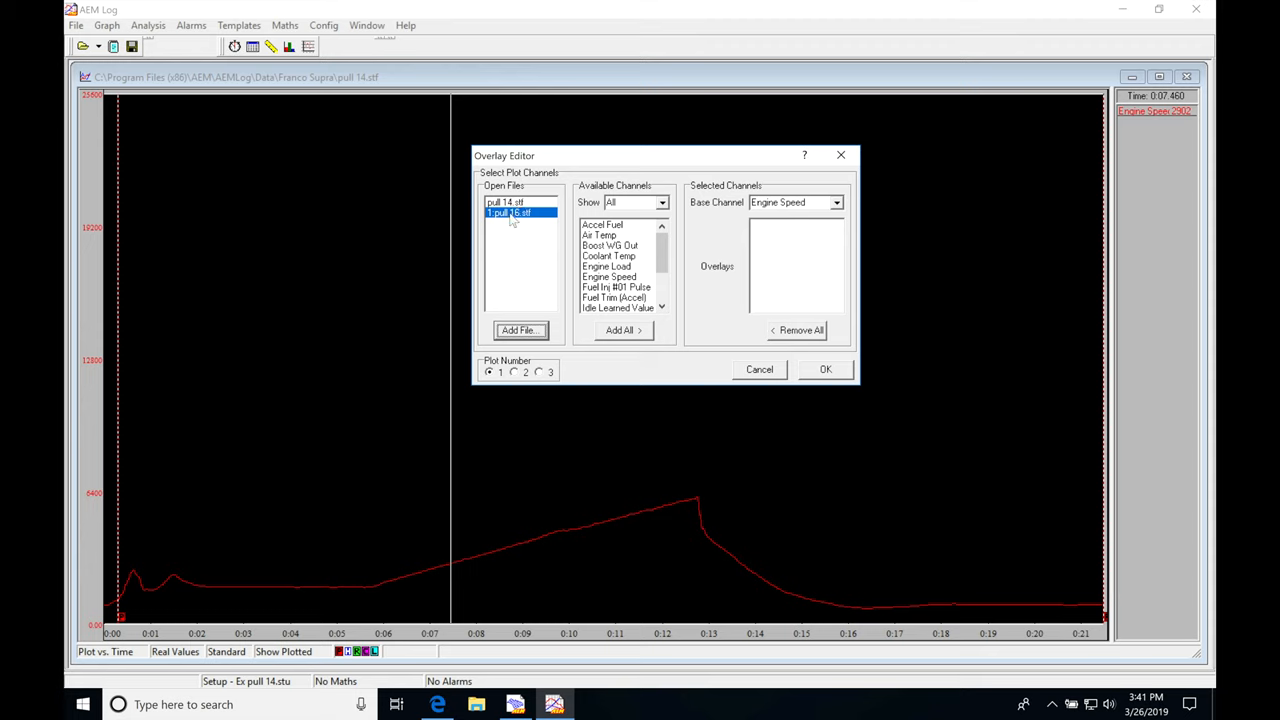
mouse_move(532, 264)
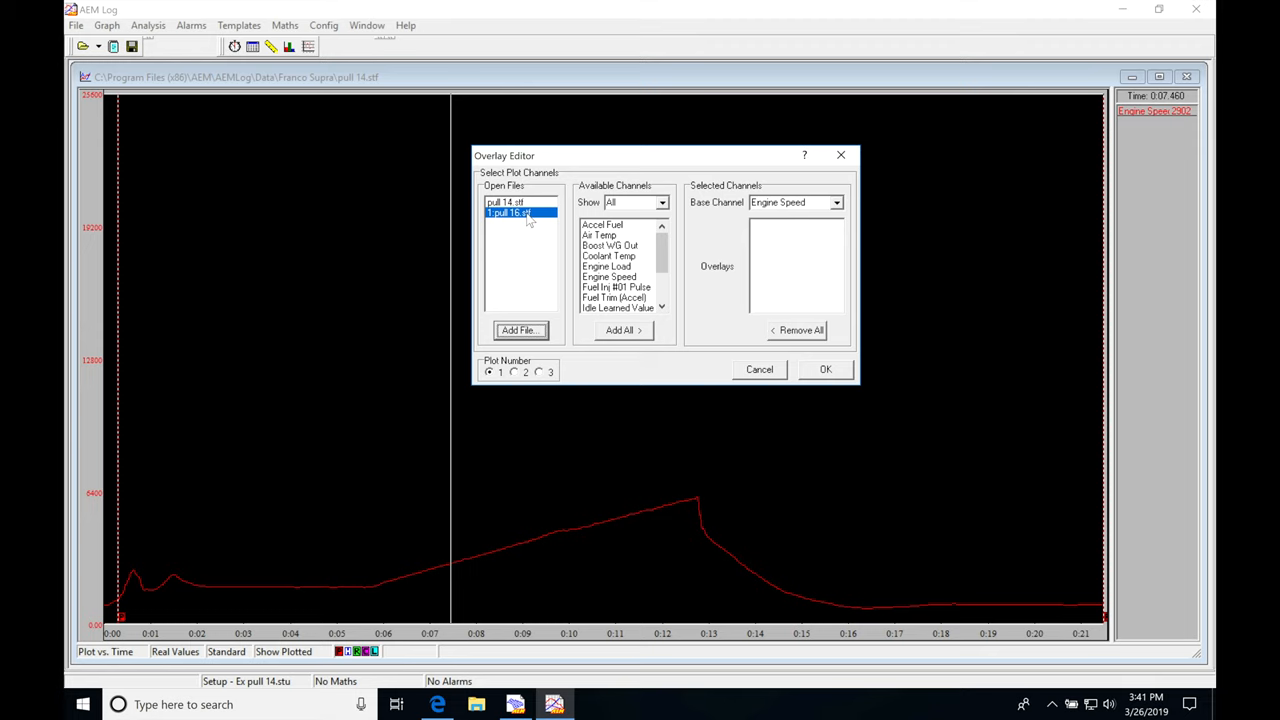
mouse_move(512, 220)
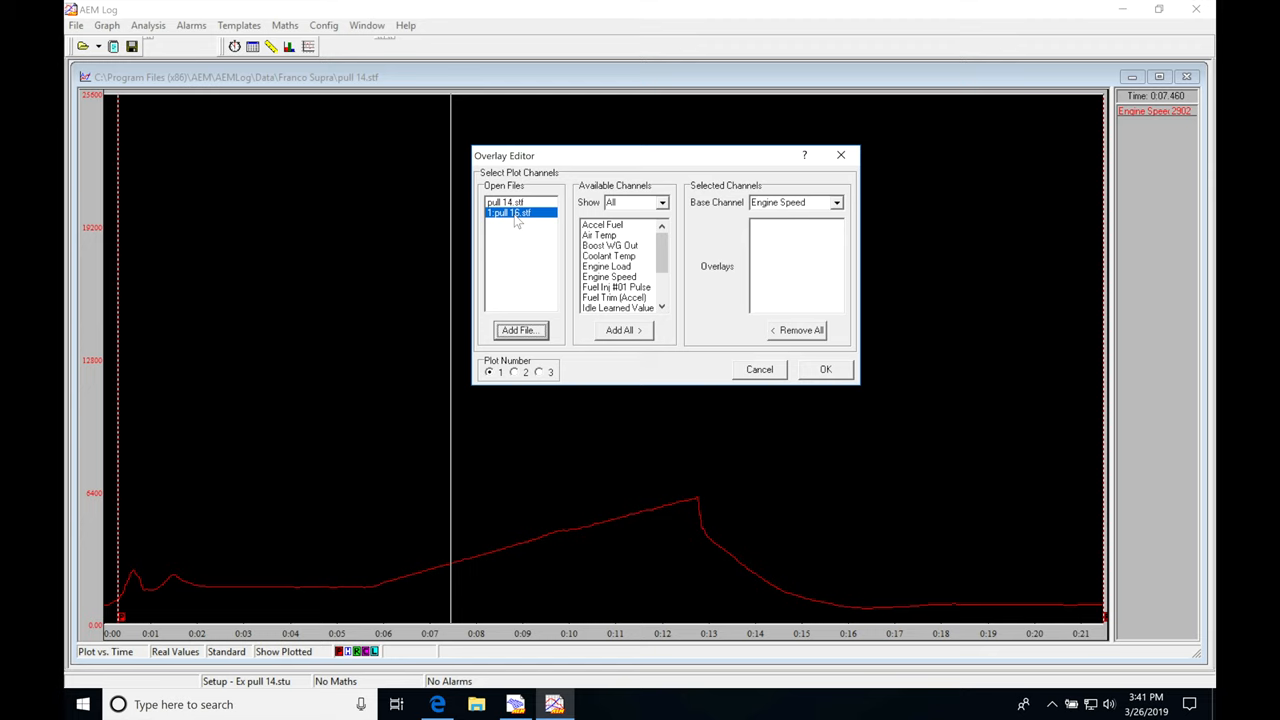
Step: Add pull 16's Engine Speed channel to Overlays and apply it as a green trace over pull 14
scroll(down, 3)
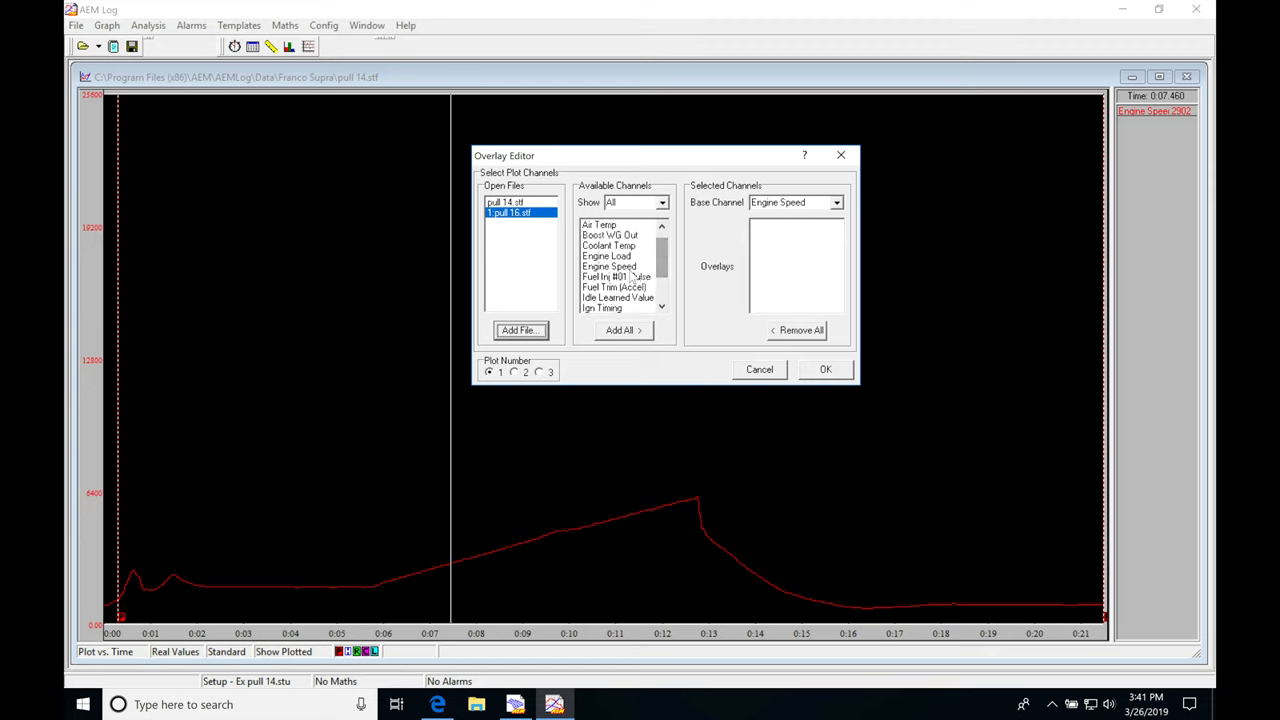
double_click(608, 266)
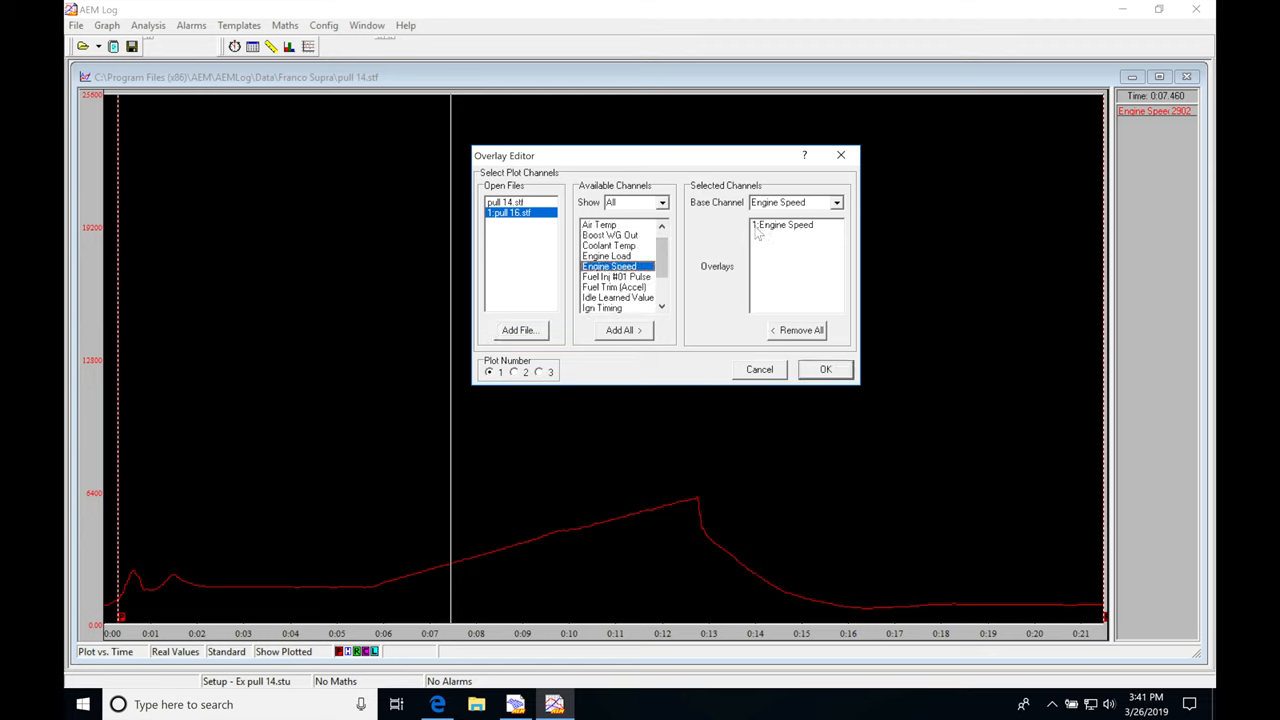
mouse_move(948, 210)
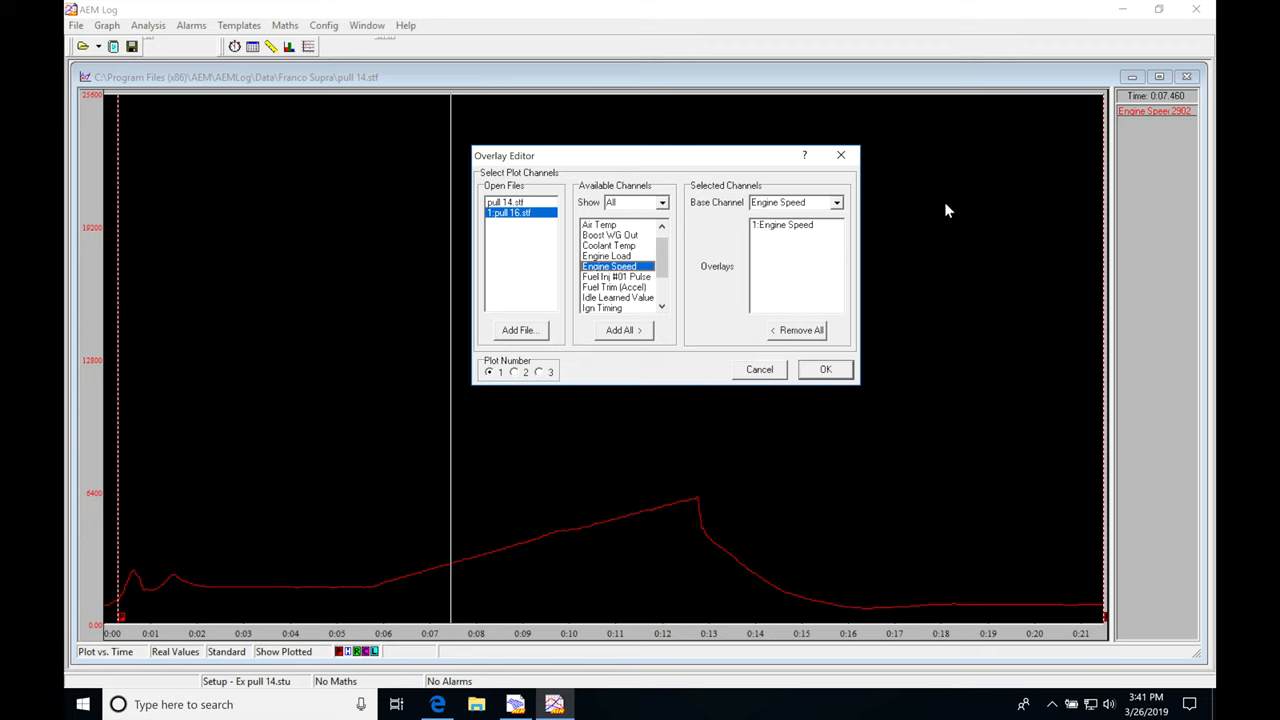
mouse_move(760, 228)
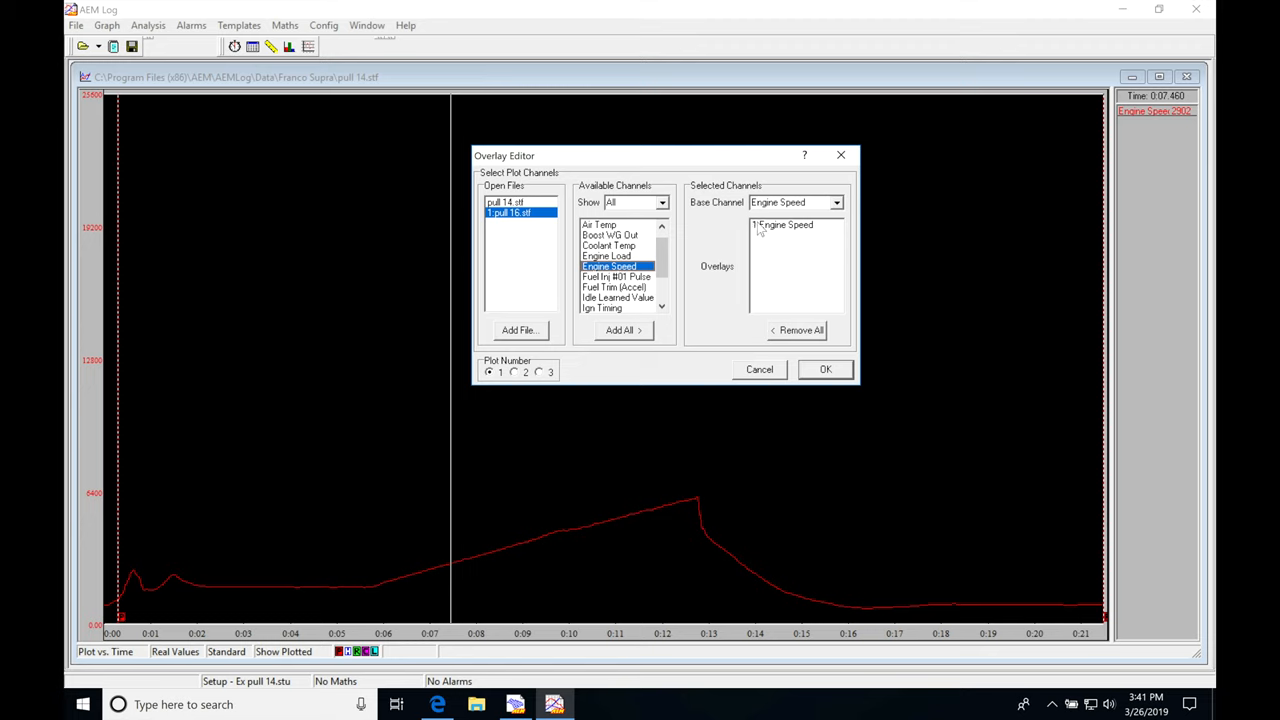
mouse_move(512, 222)
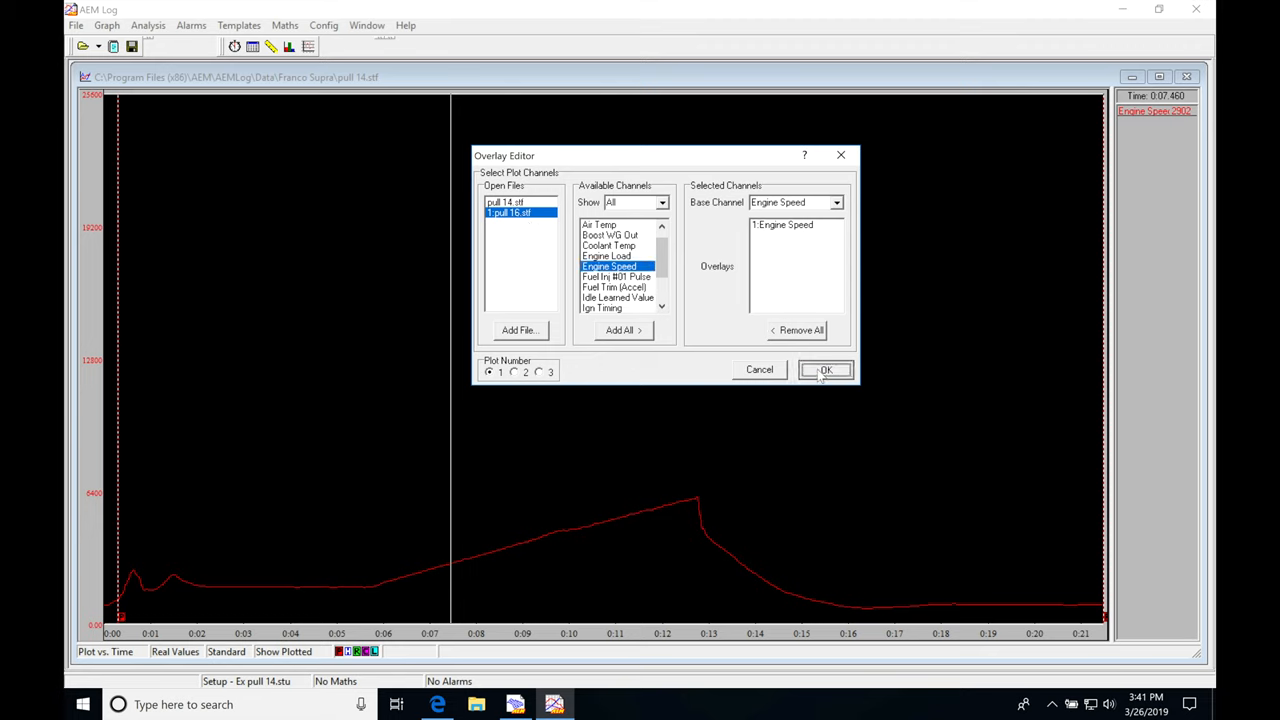
click(824, 368)
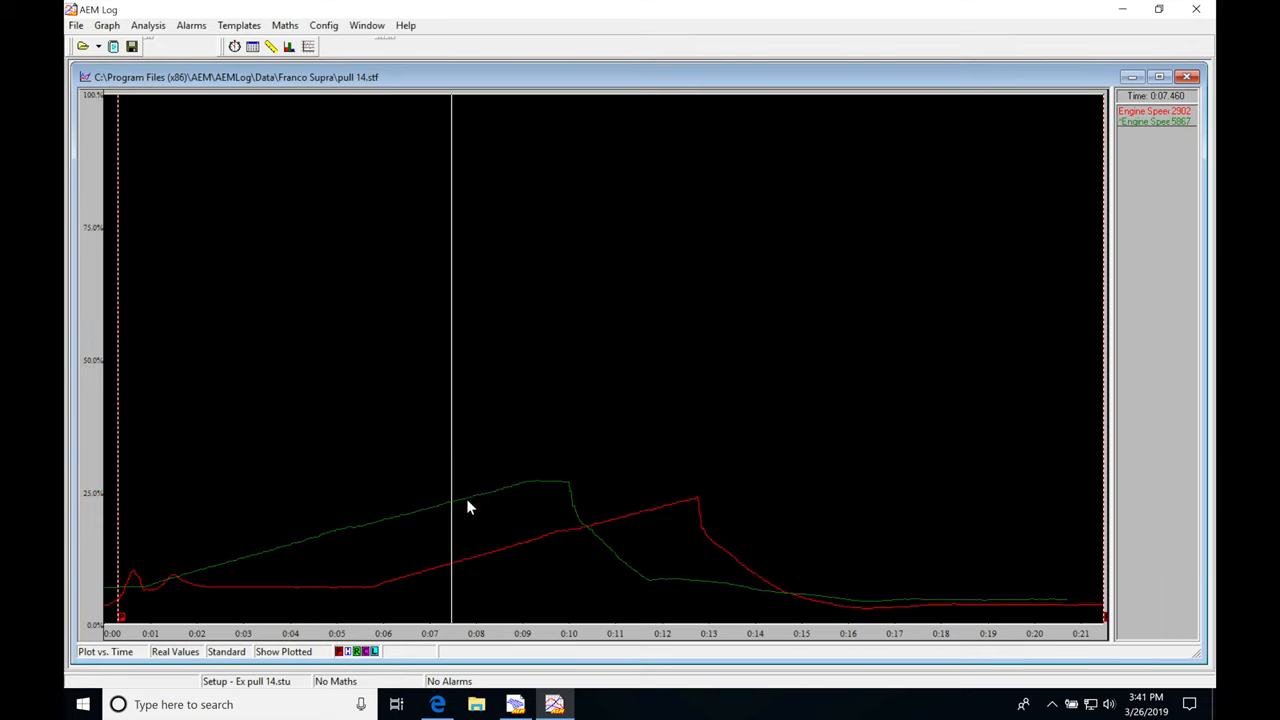